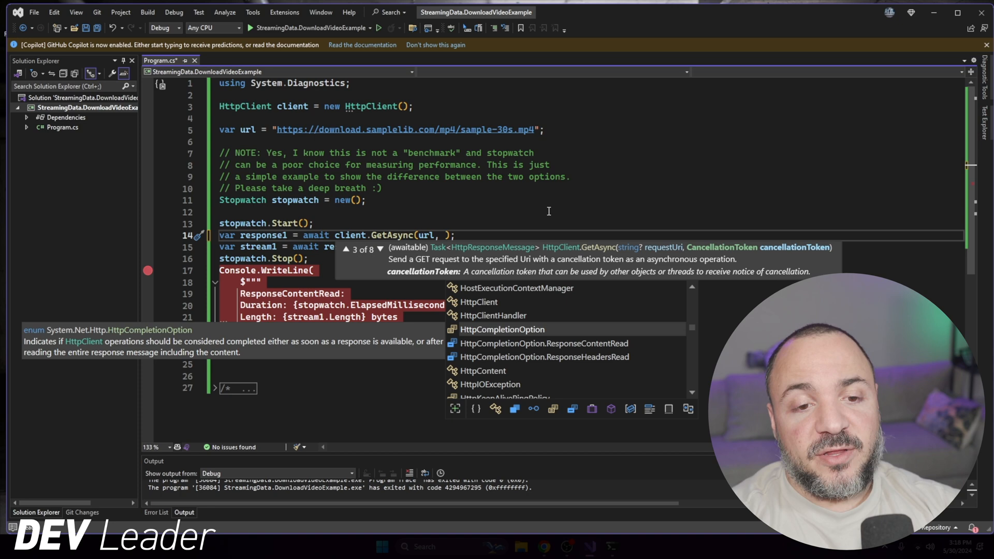
Step: Pass HttpCompletionOption.ResponseContentRead to the first timed GetAsync call
type("HttpCompletionOption.ResponseContentRead")
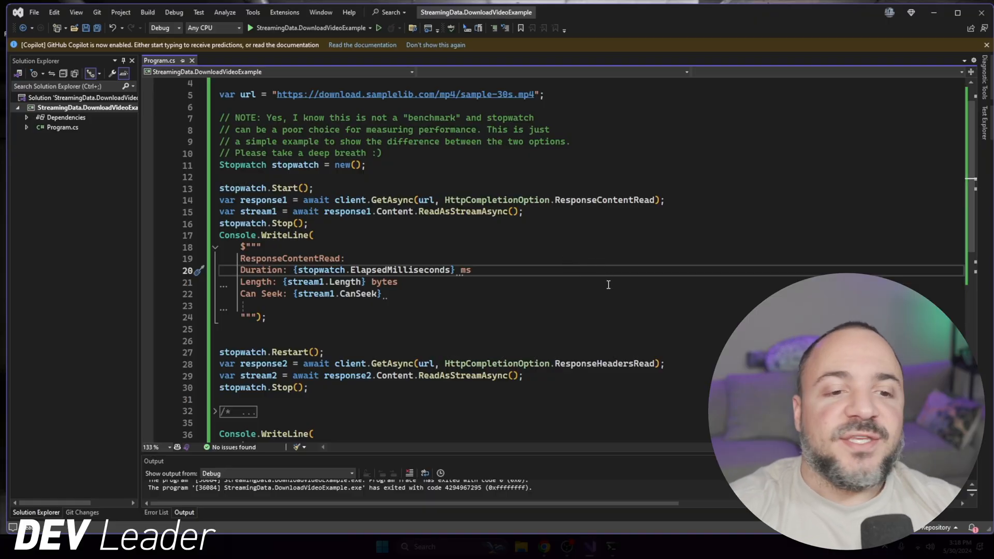
mouse_move(613, 364)
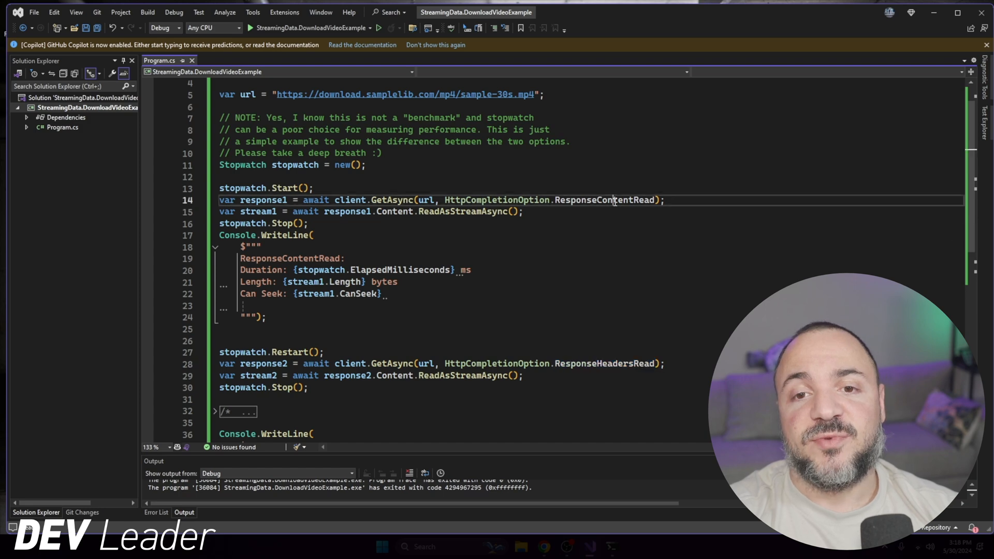
scroll("down", 3)
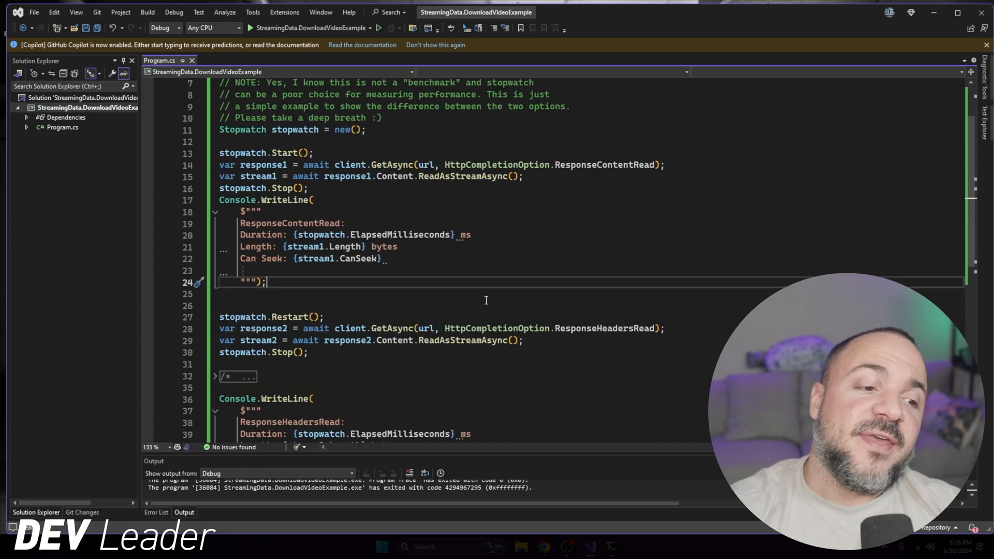
mouse_move(496, 257)
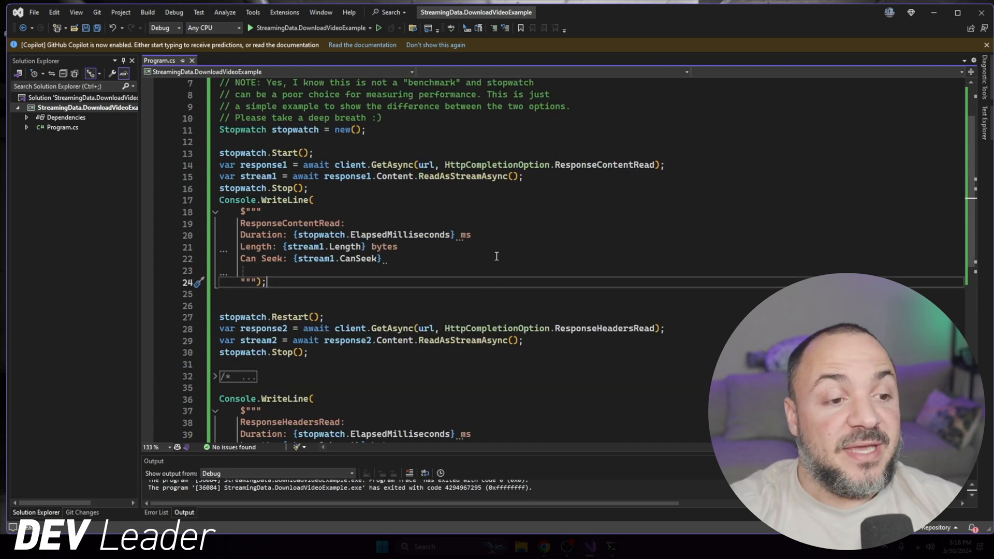
scroll("down", 3)
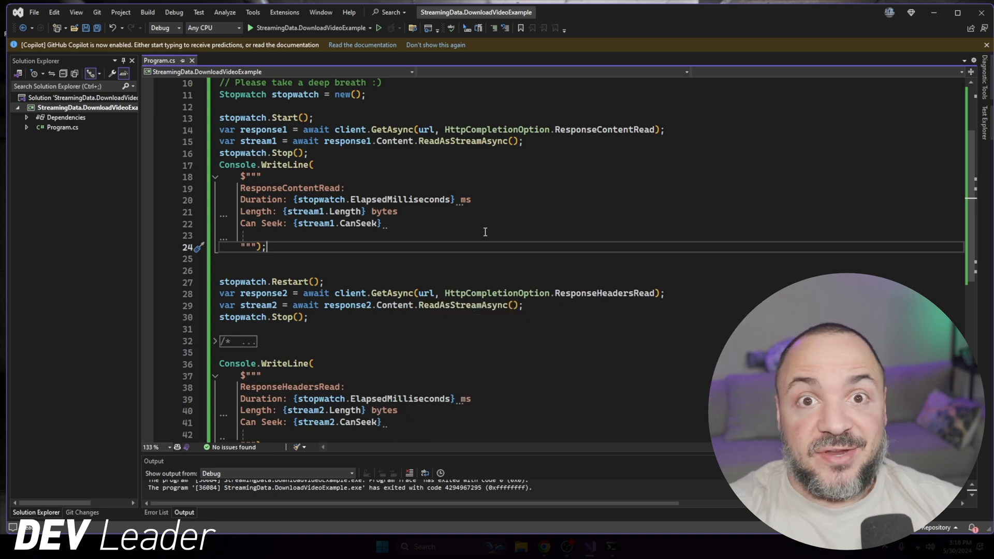
mouse_move(474, 256)
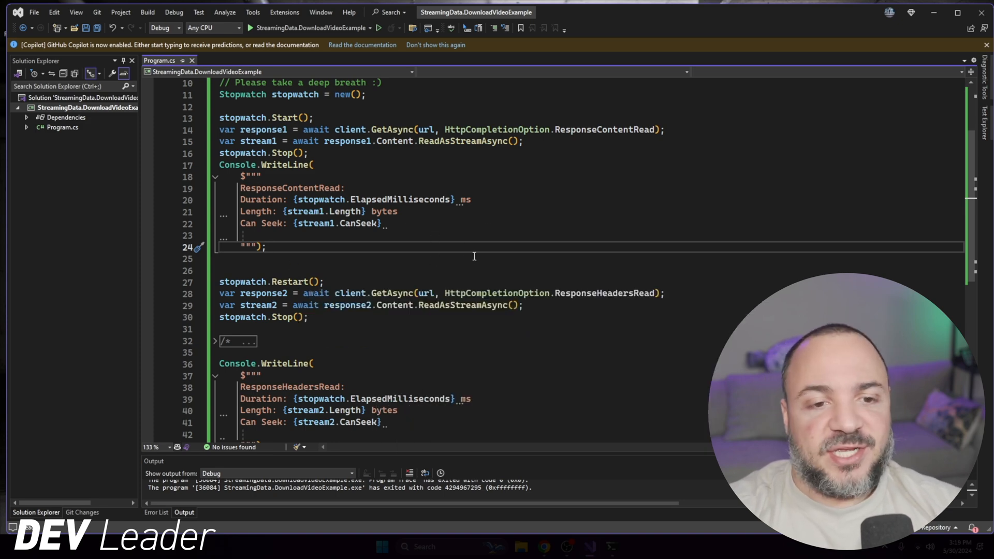
left_click(474, 259)
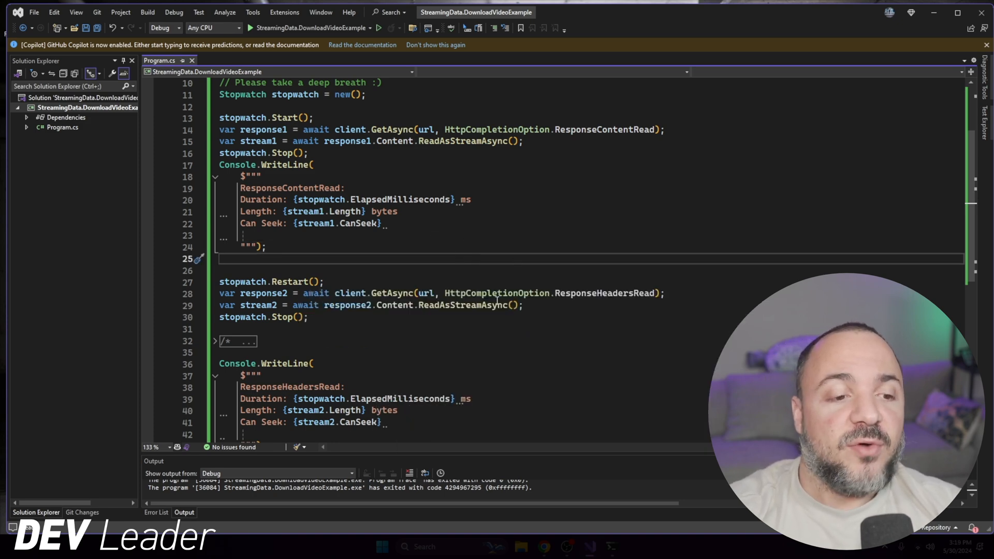
scroll("down", 3)
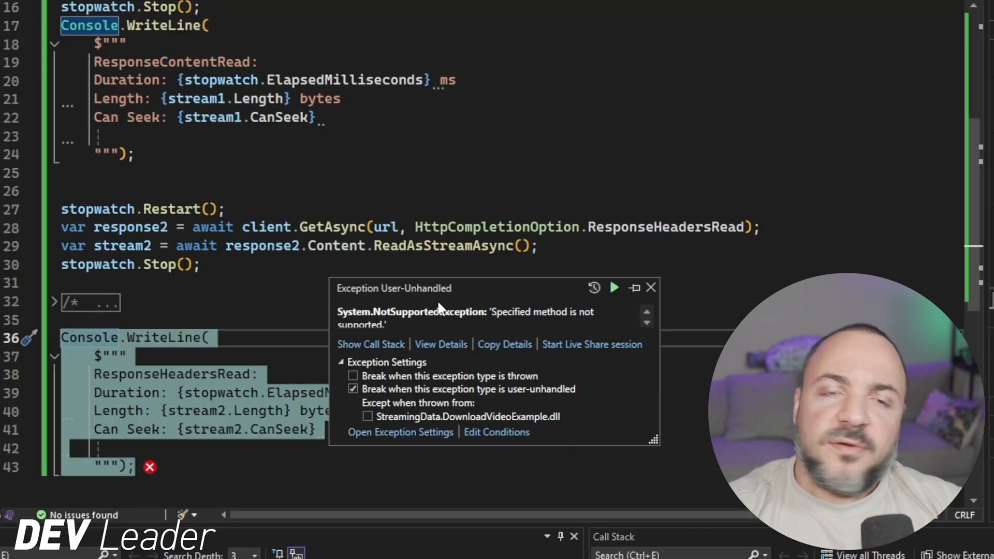
mouse_move(463, 170)
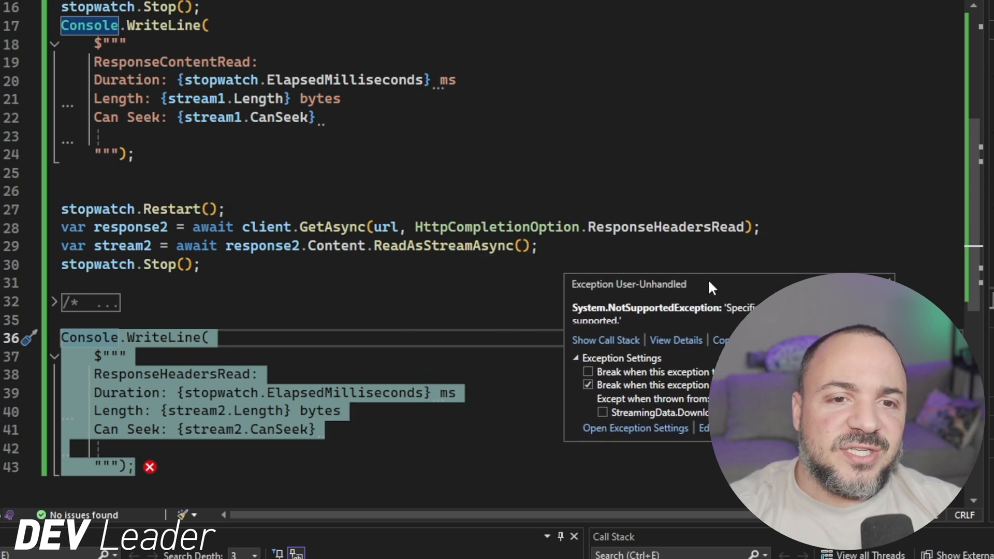
Step: Scroll the code around the NotSupportedException at the second Console.WriteLine
scroll("up", 3)
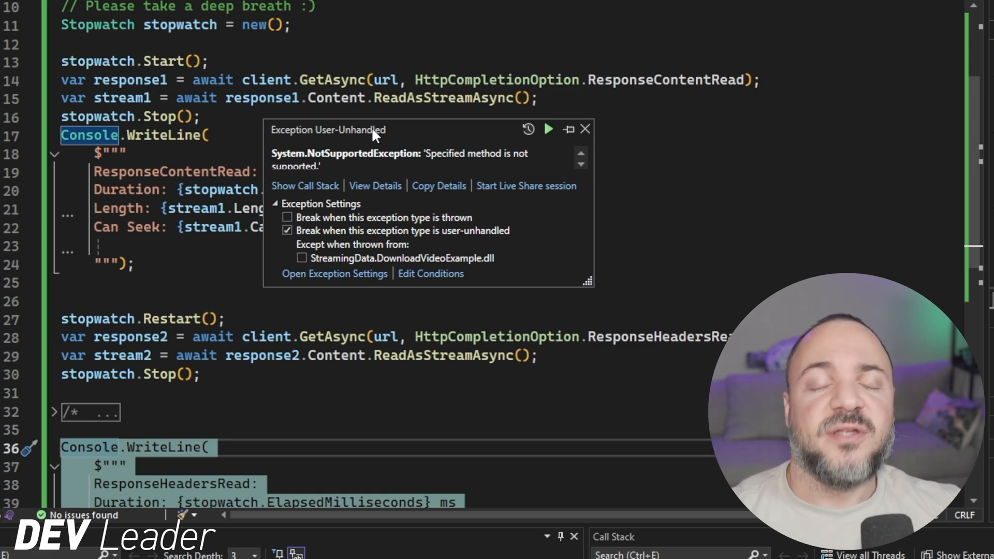
mouse_move(330, 380)
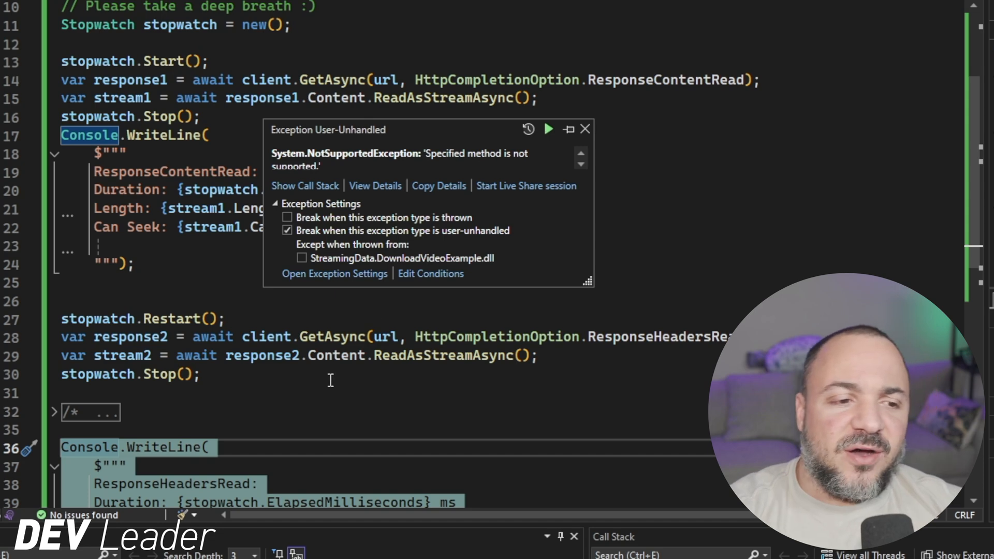
scroll("down", 3)
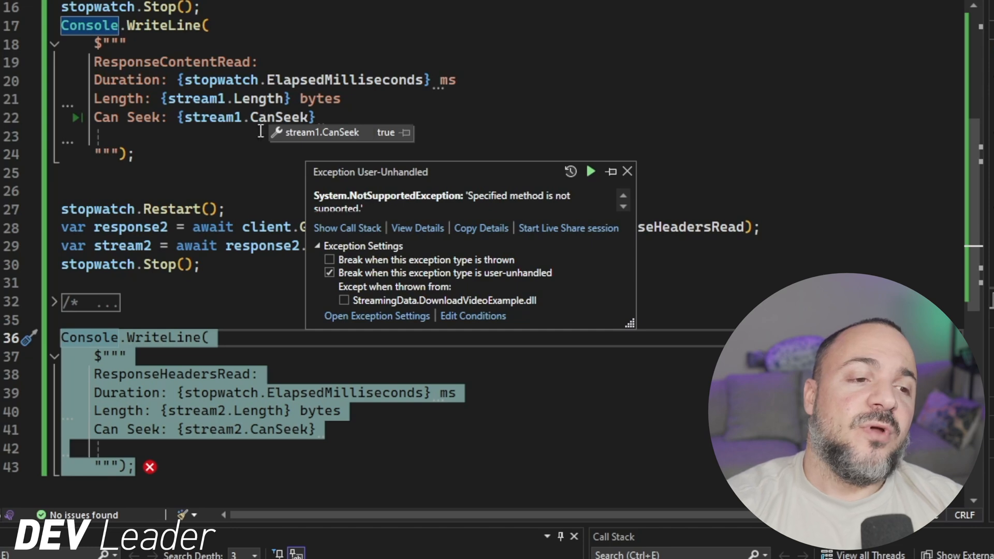
mouse_move(122, 246)
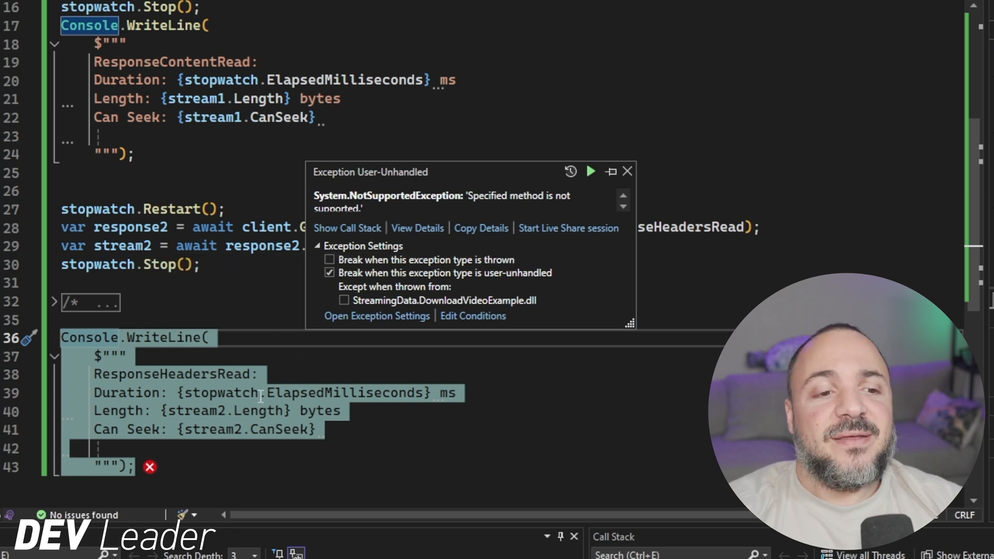
mouse_move(241, 410)
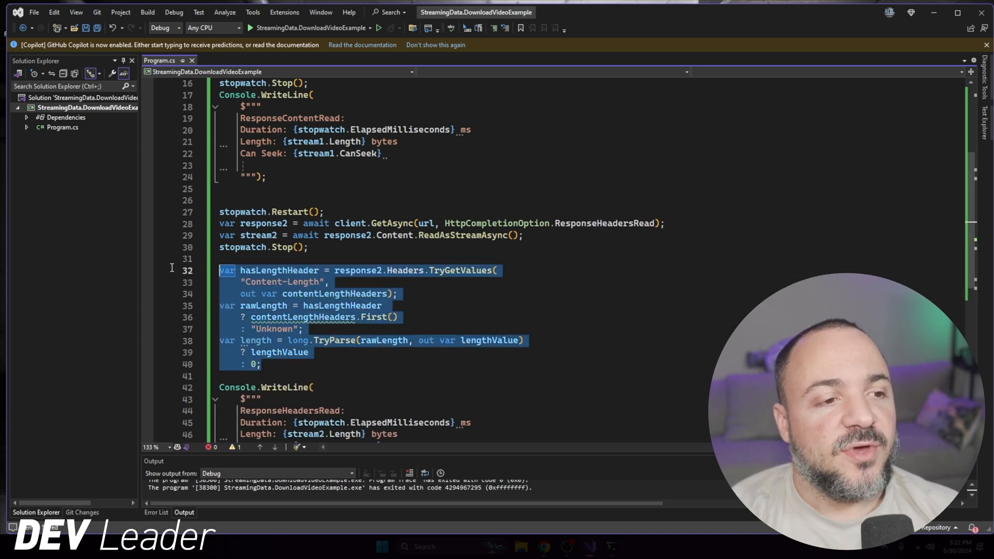
Step: Print the length parsed from the Content-Length header instead of stream2.Length
left_click(413, 248)
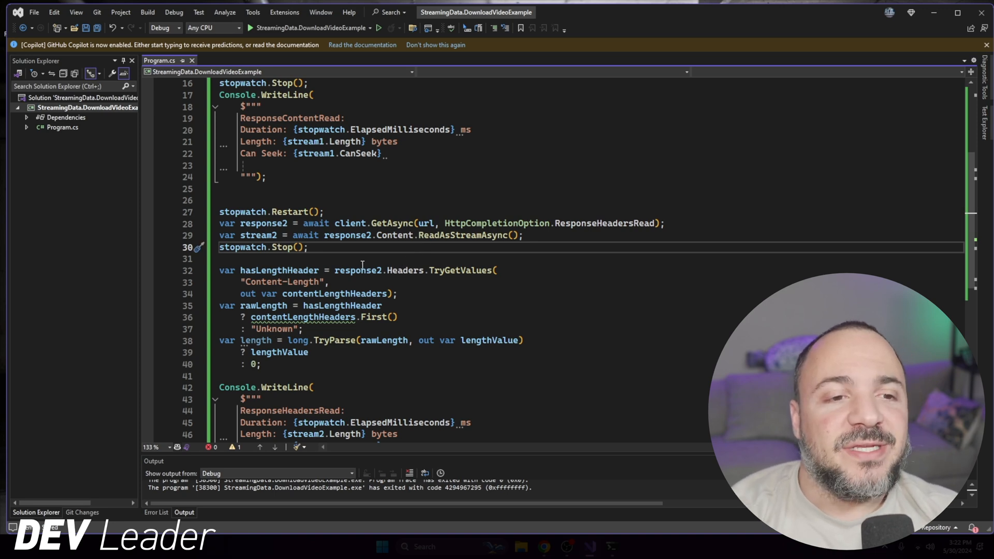
double_click(405, 271)
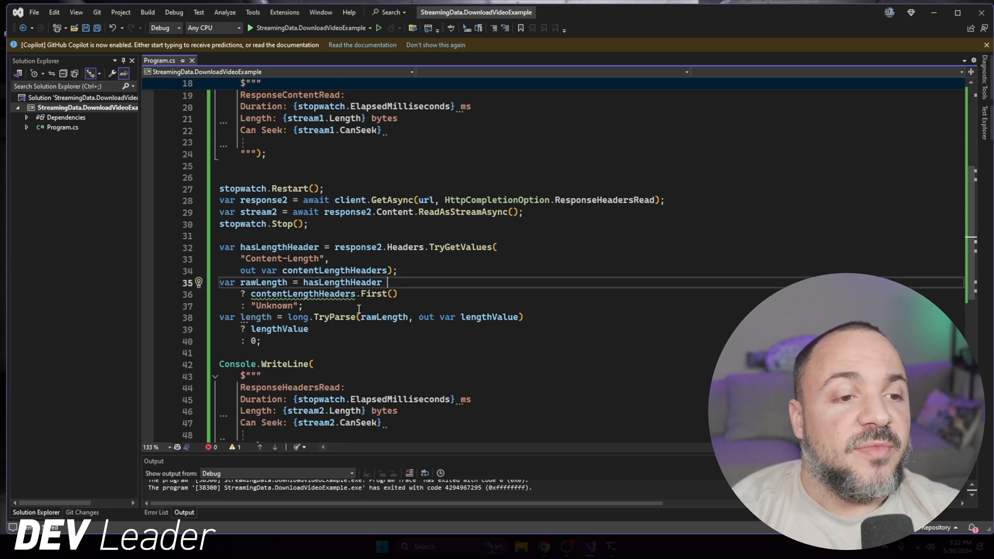
left_click(306, 306)
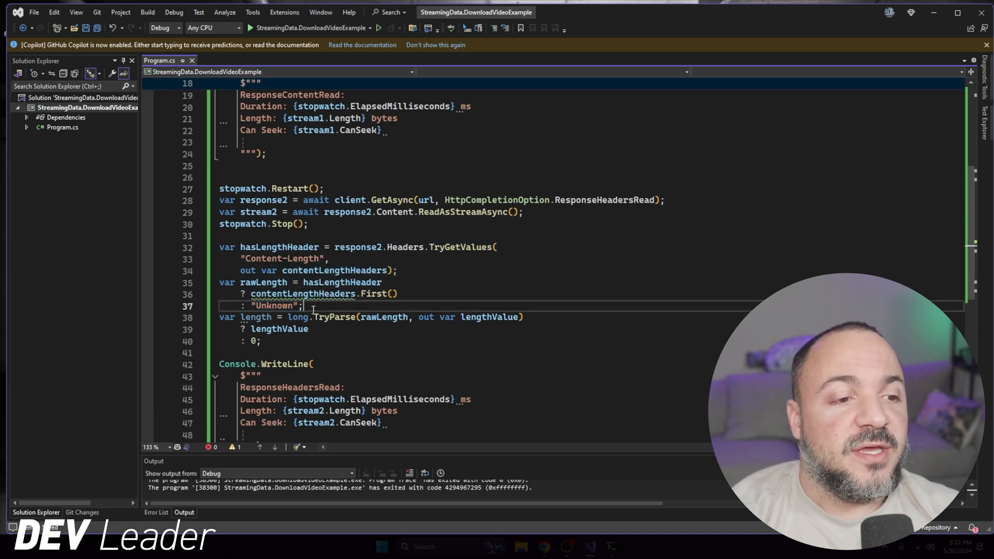
double_click(263, 283)
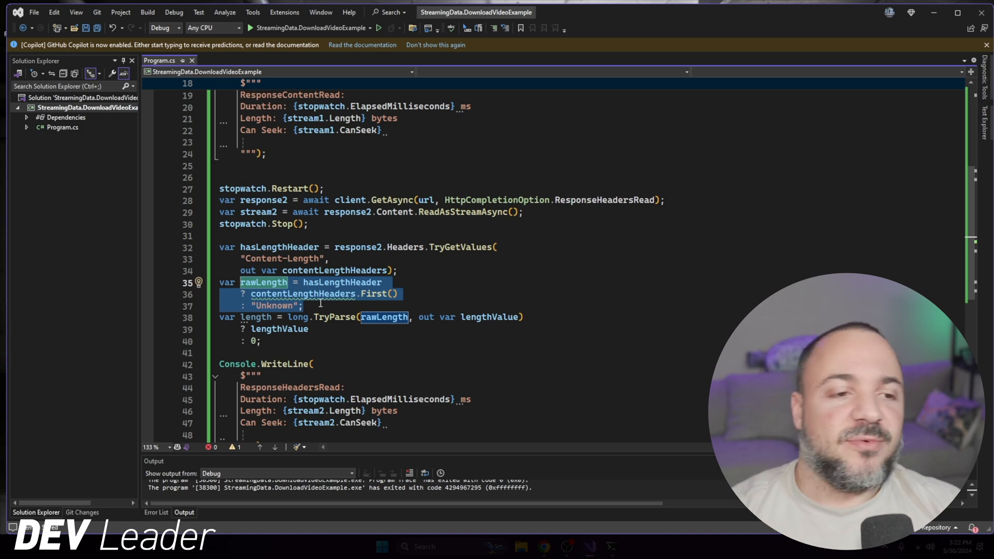
left_click(253, 317)
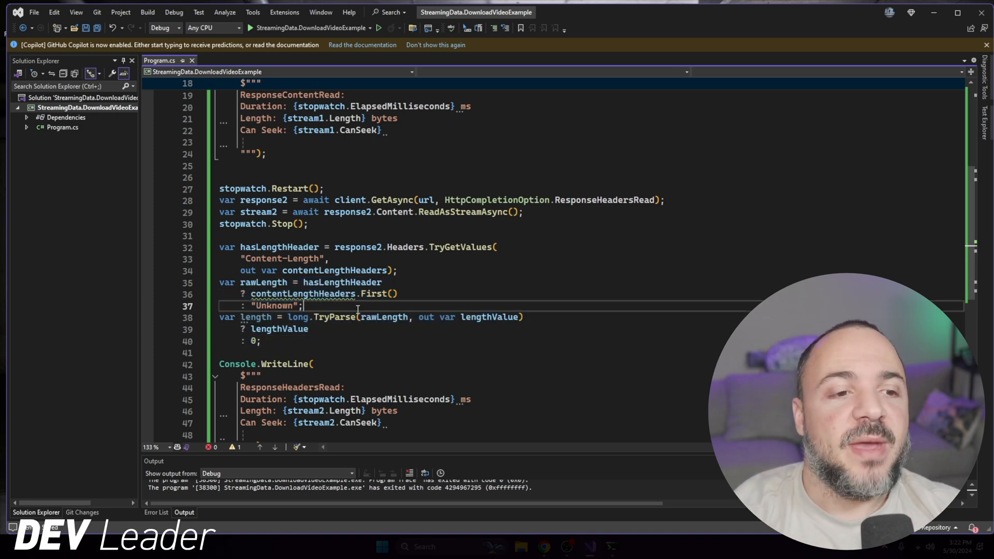
double_click(257, 317)
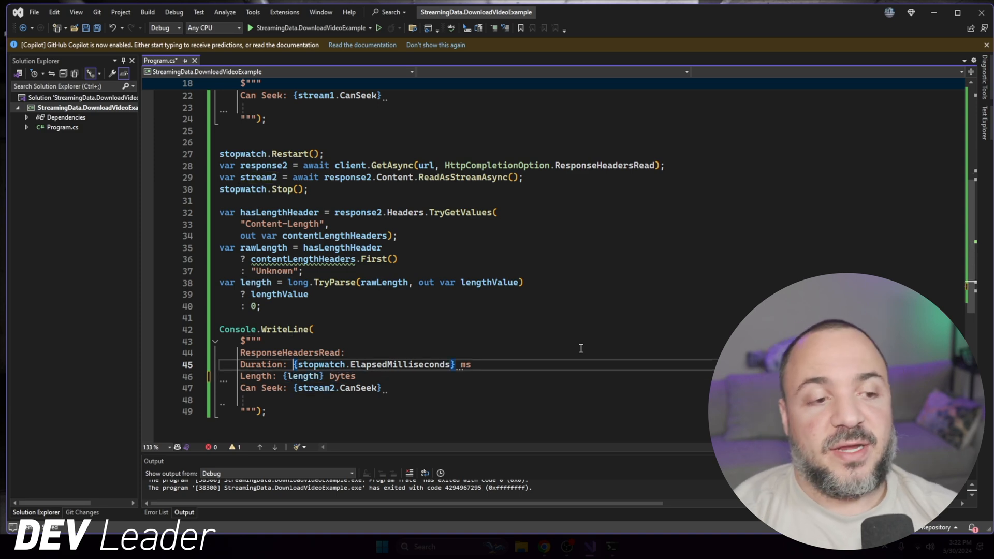
left_click(311, 189)
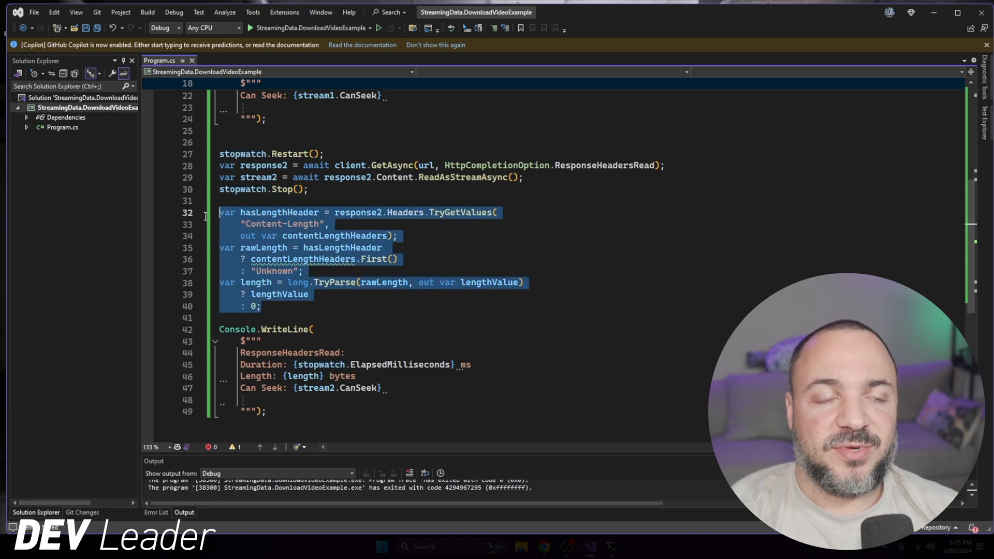
mouse_move(406, 212)
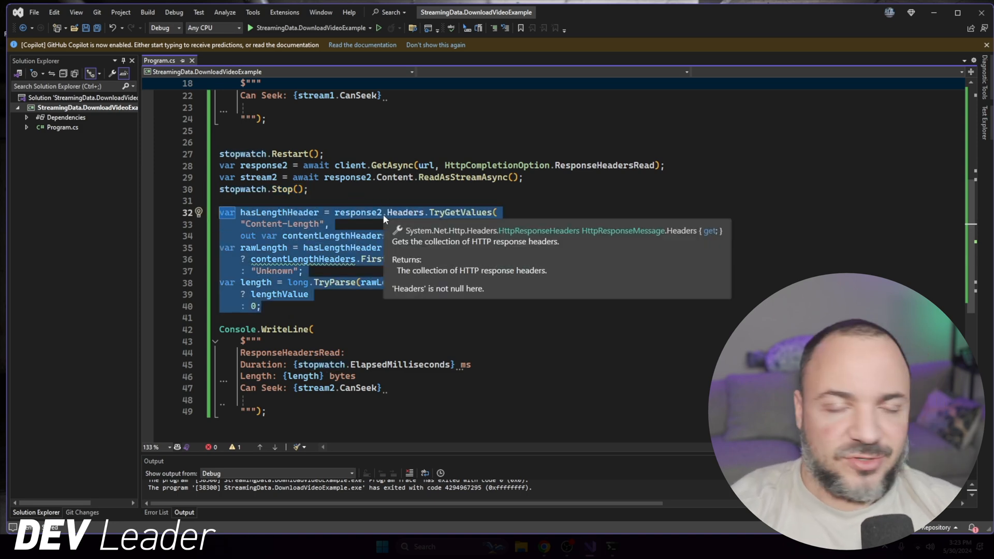
left_click(392, 189)
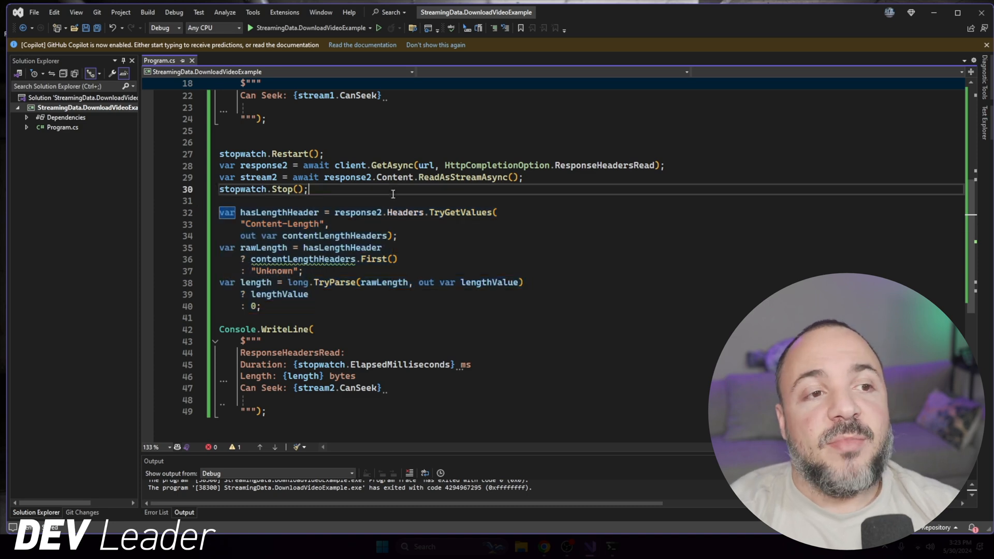
scroll("up", 3)
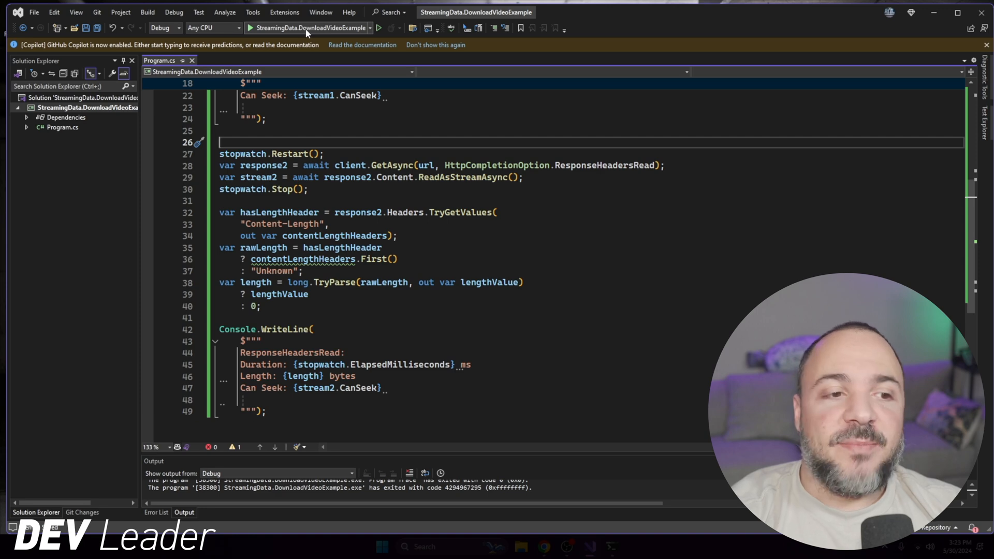
mouse_move(307, 27)
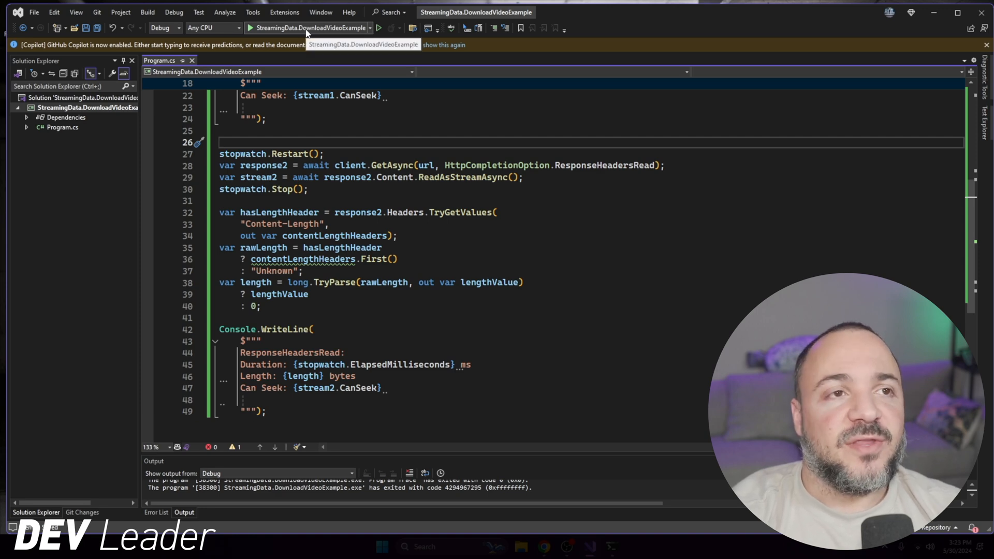
Step: Run the app and compare results: ResponseHeadersRead reports 0 bytes, not seekable
left_click(378, 27)
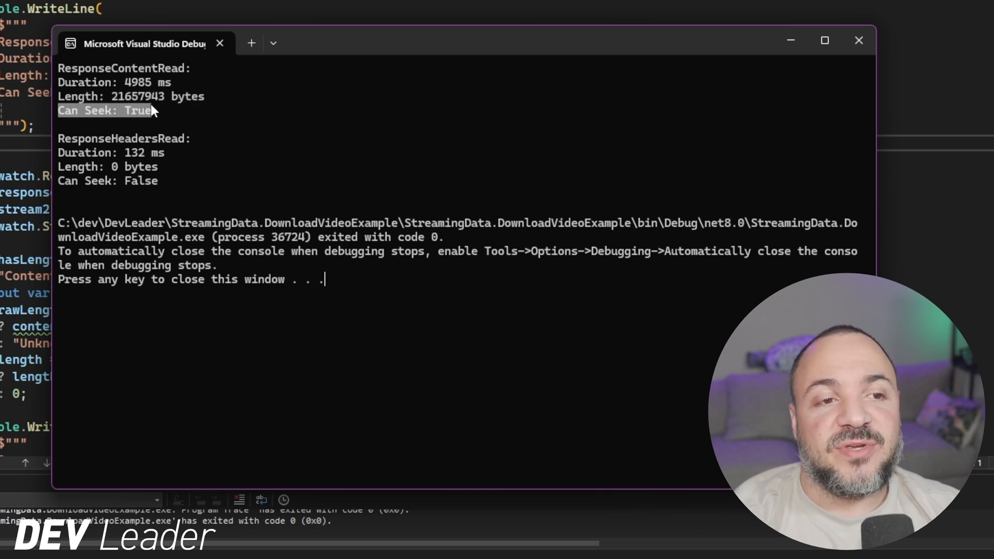
mouse_move(160, 111)
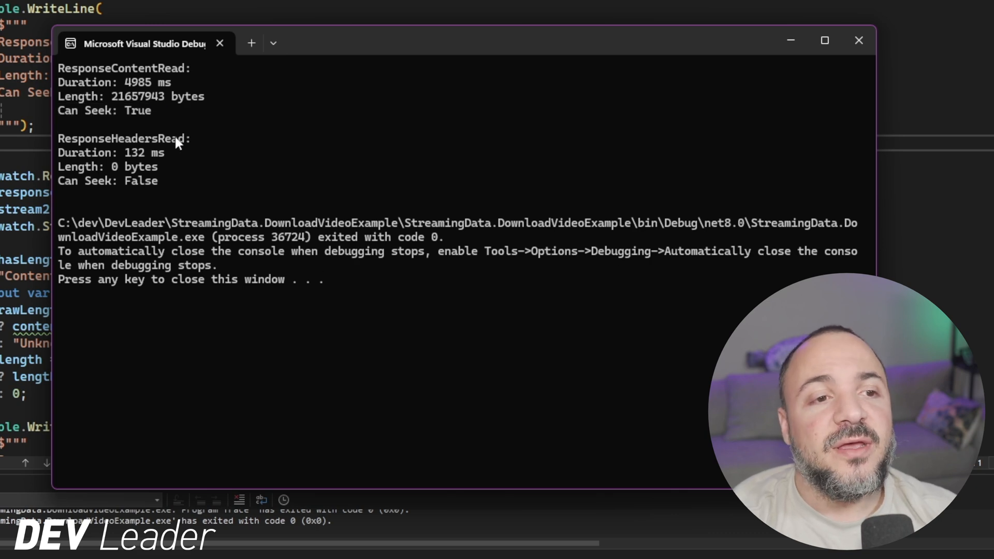
double_click(121, 138)
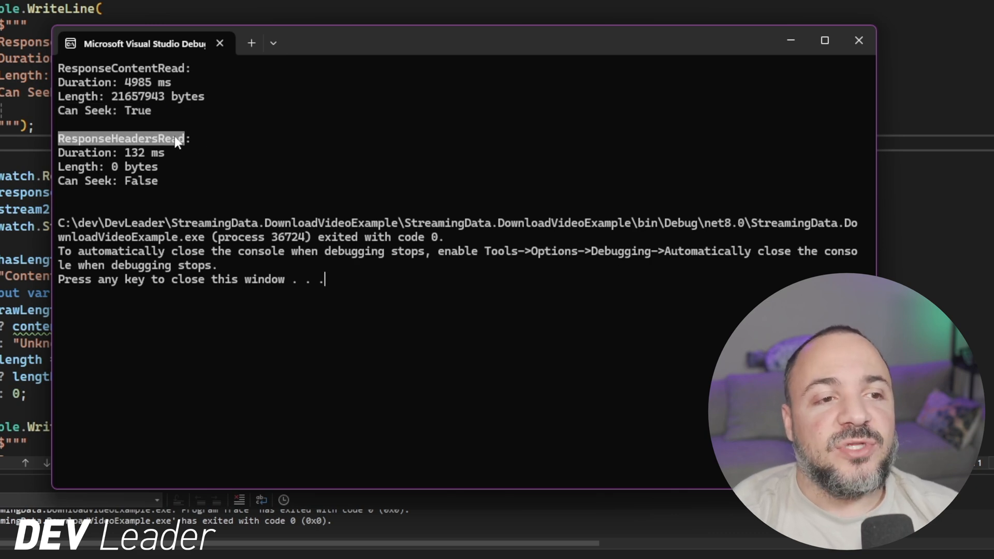
mouse_move(130, 157)
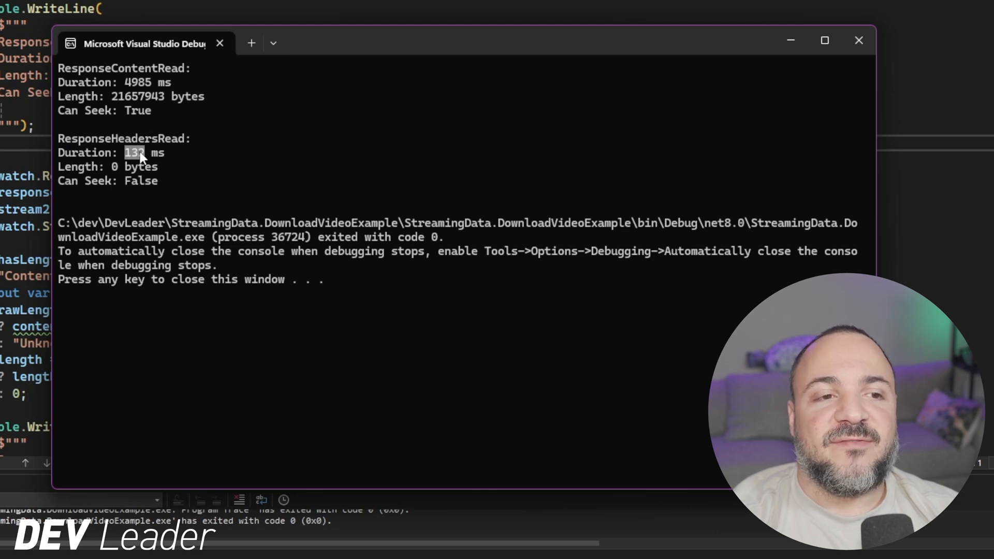
mouse_move(153, 158)
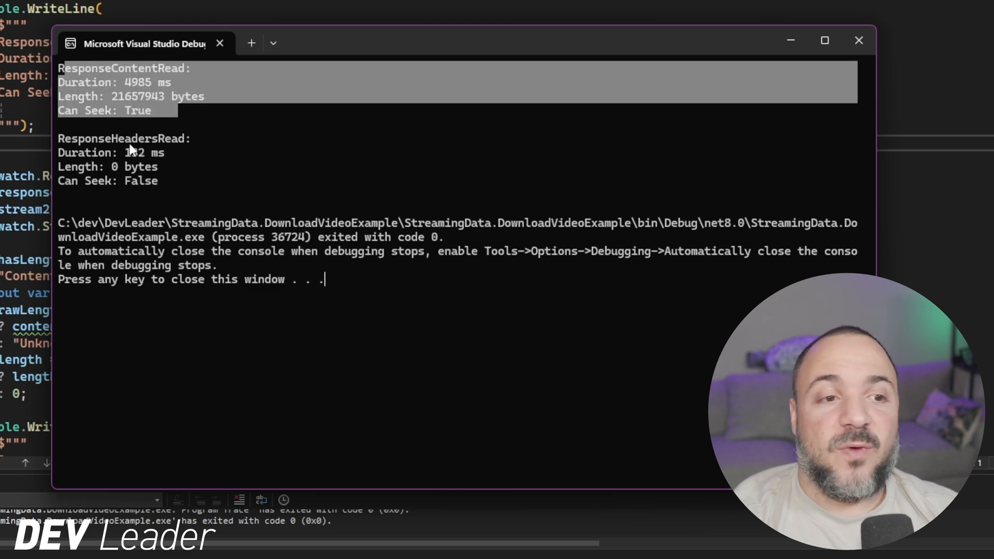
double_click(133, 152)
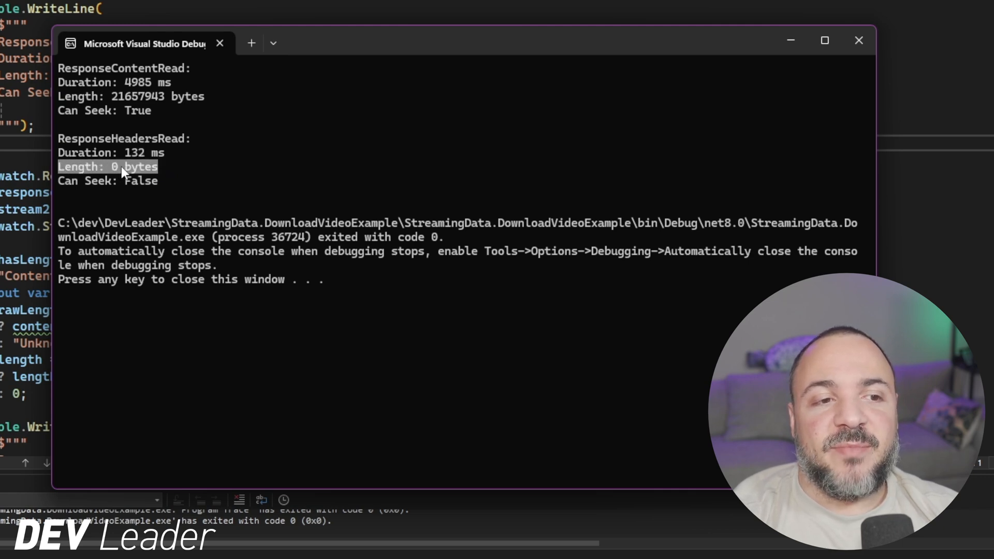
mouse_move(156, 184)
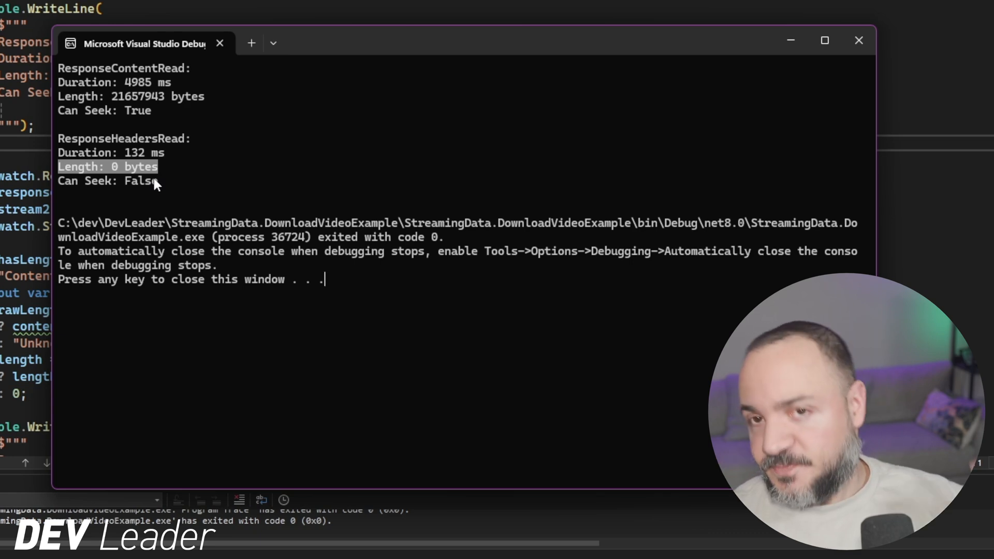
mouse_move(63, 190)
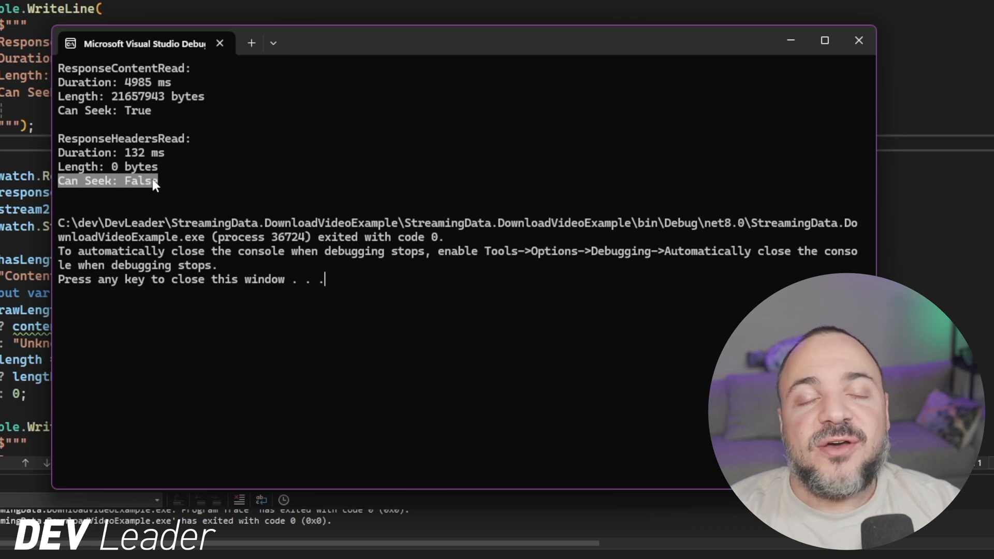
mouse_move(182, 159)
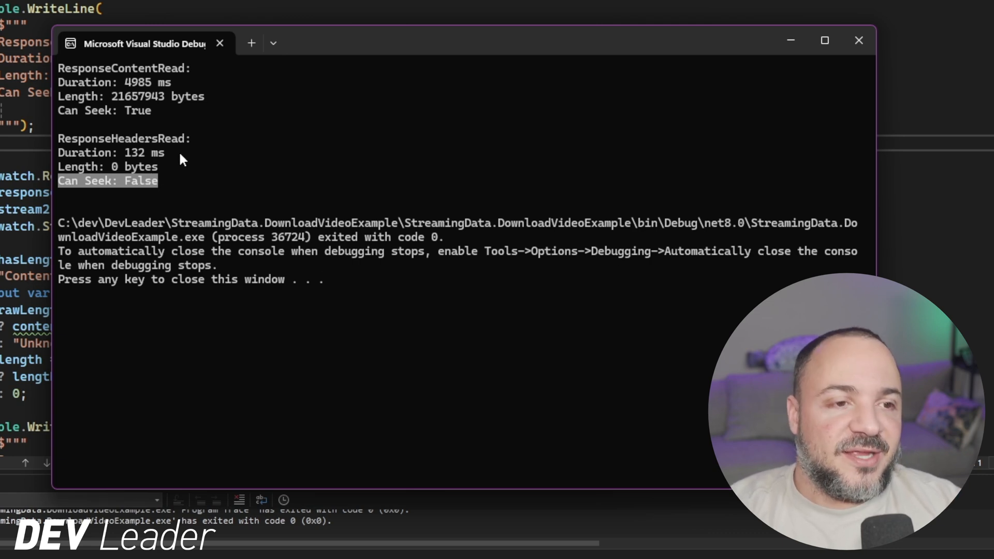
mouse_move(206, 183)
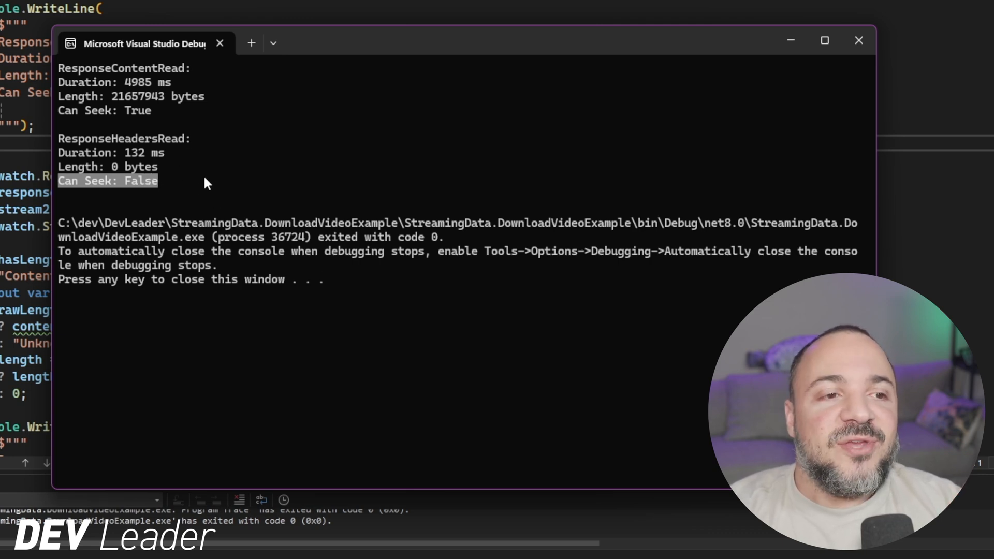
mouse_move(330, 133)
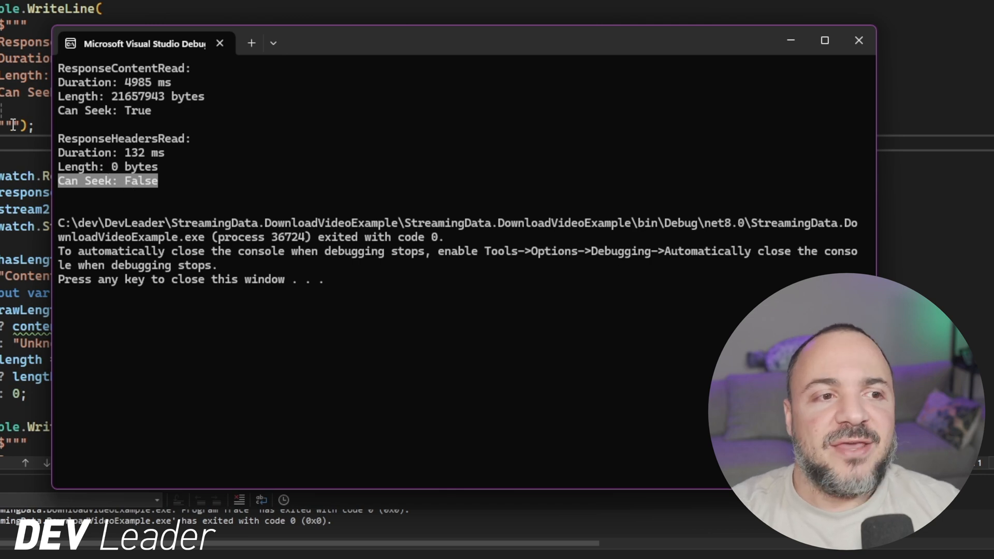
mouse_move(138, 175)
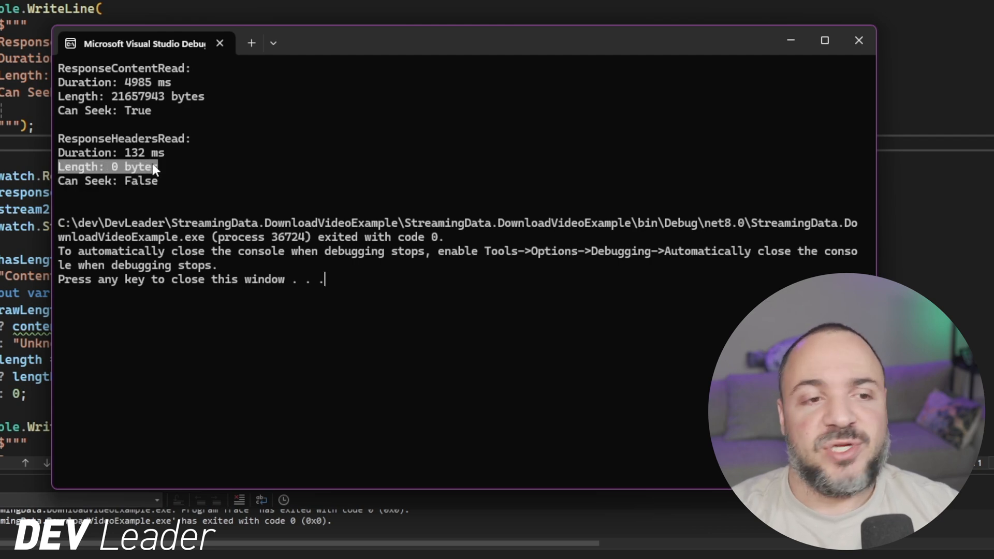
mouse_move(75, 184)
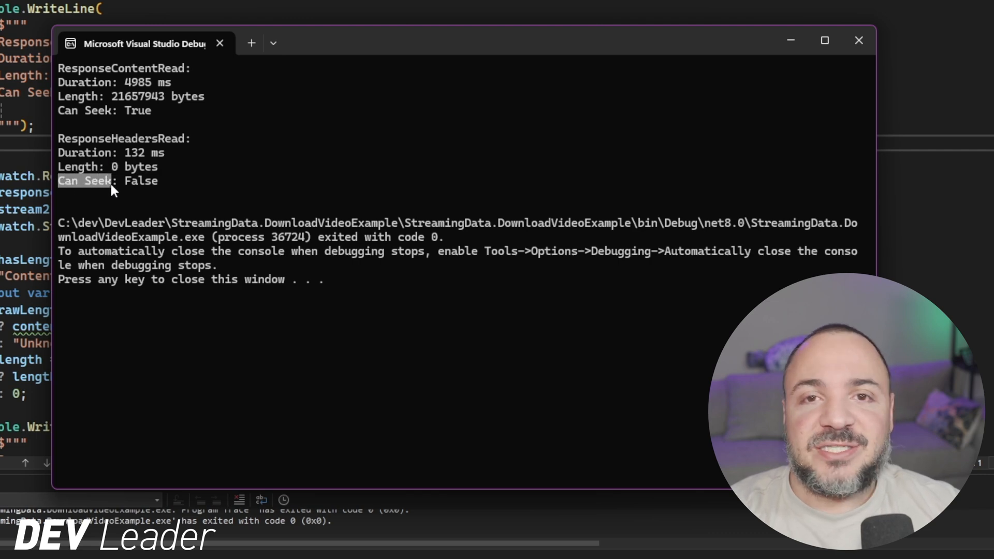
mouse_move(199, 184)
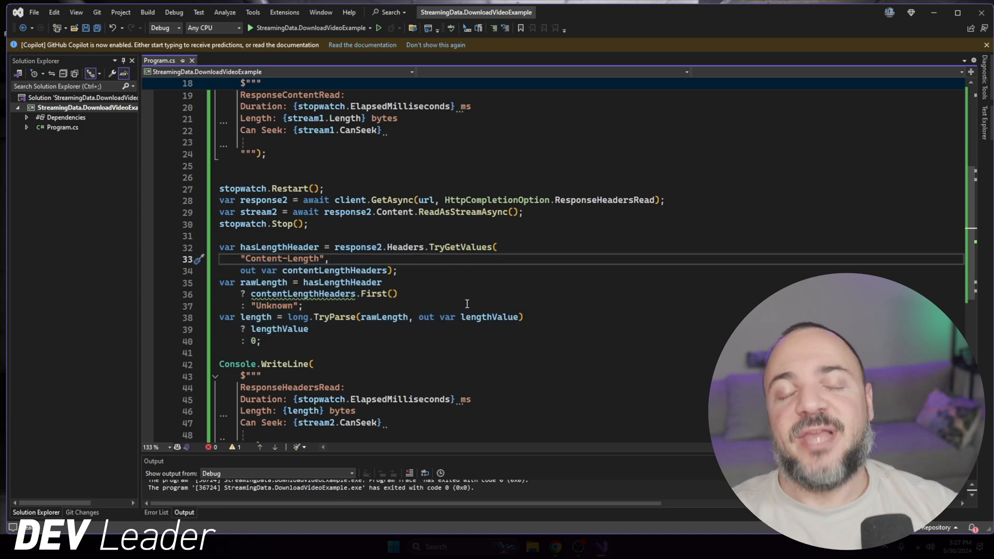
scroll("down", 3)
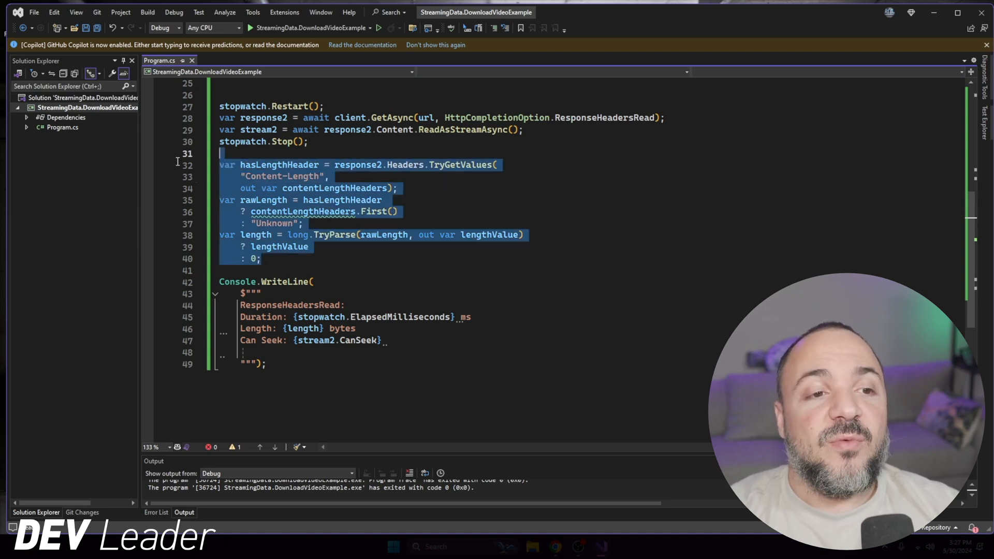
scroll("up", 3)
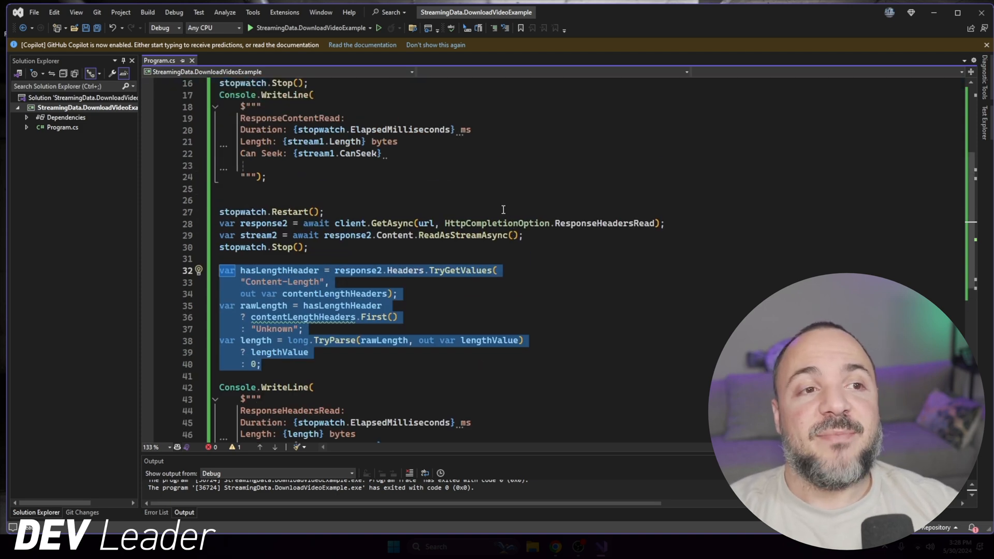
mouse_move(607, 334)
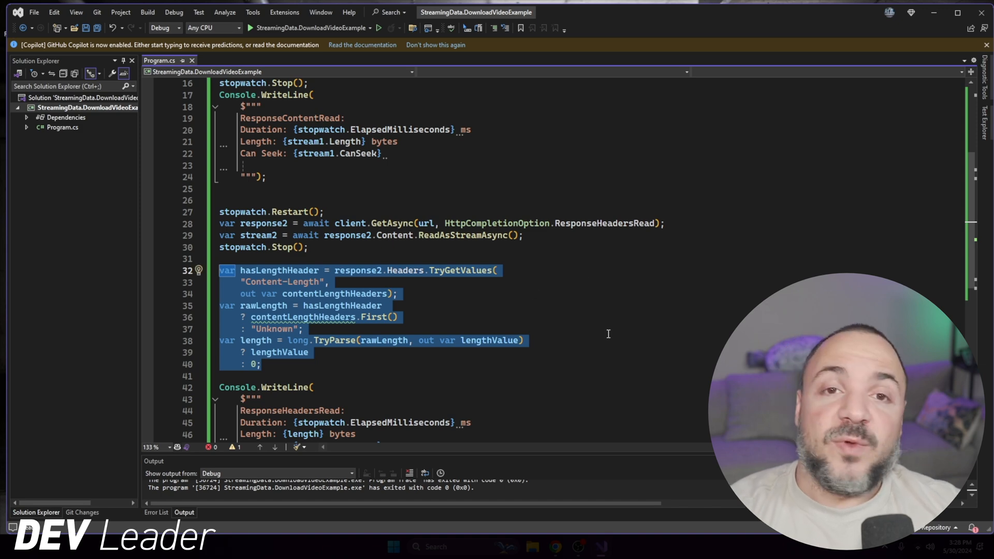
mouse_move(392, 192)
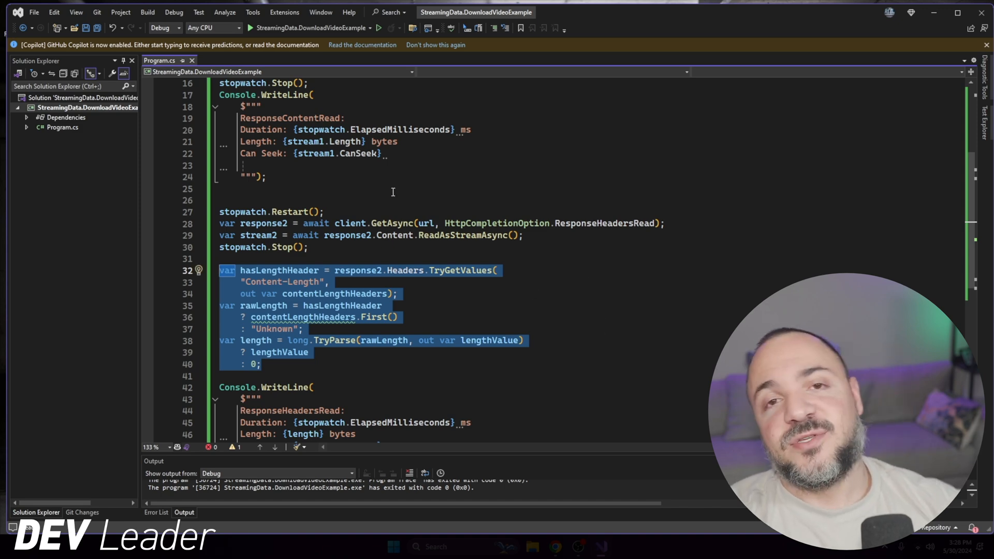
scroll("down", 3)
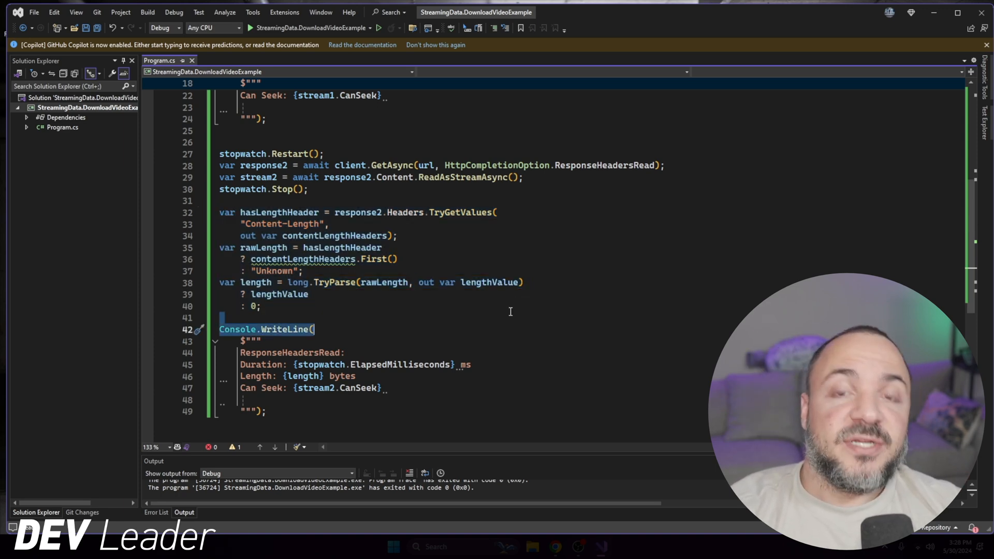
mouse_move(470, 303)
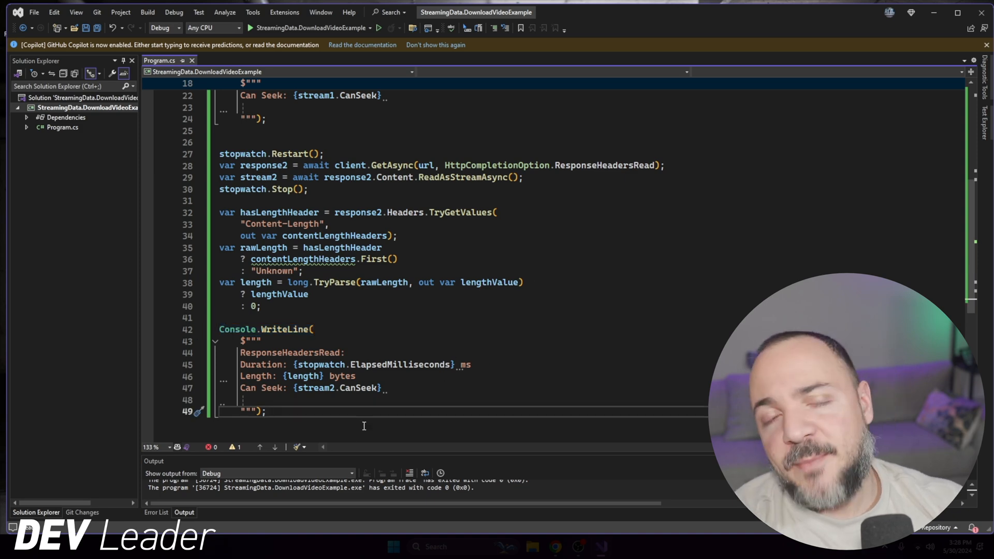
Step: Type 'class StreamWithLength : Stream' at the bottom of Program.cs
type("p")
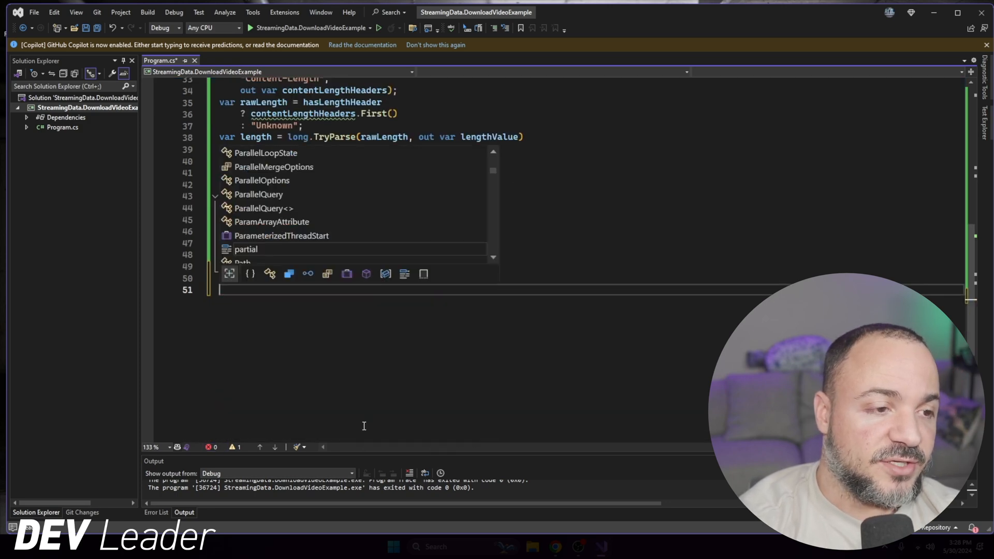
type("class S")
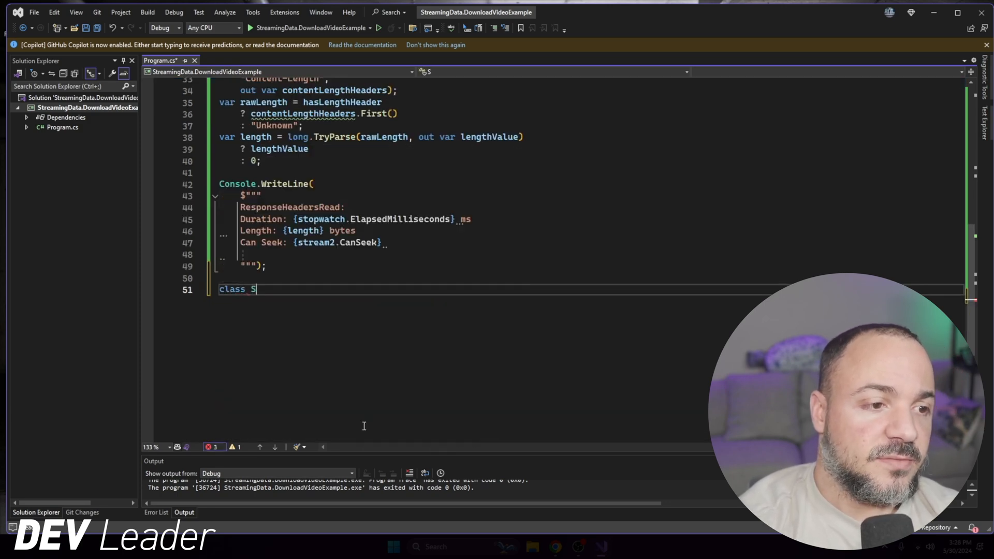
type("treamW")
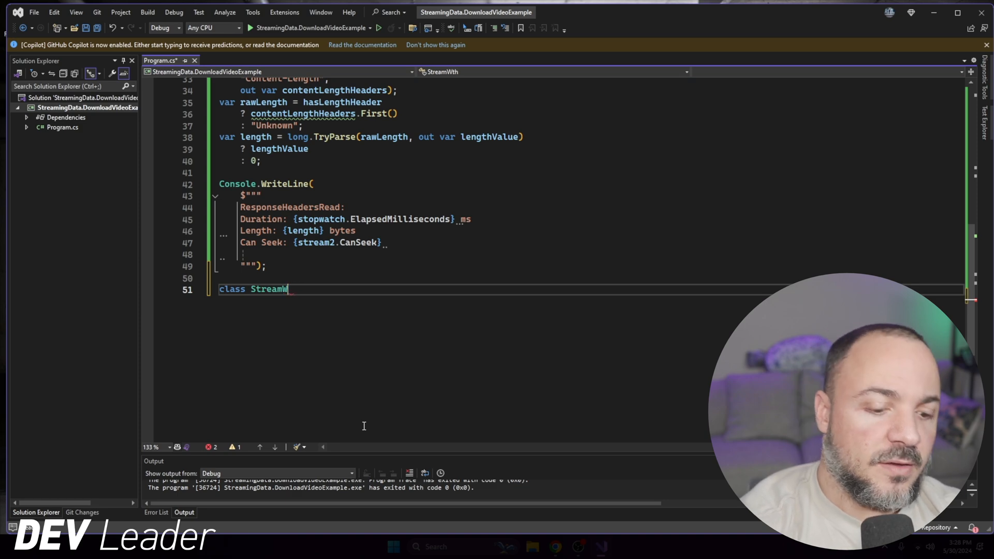
type("ithLength :")
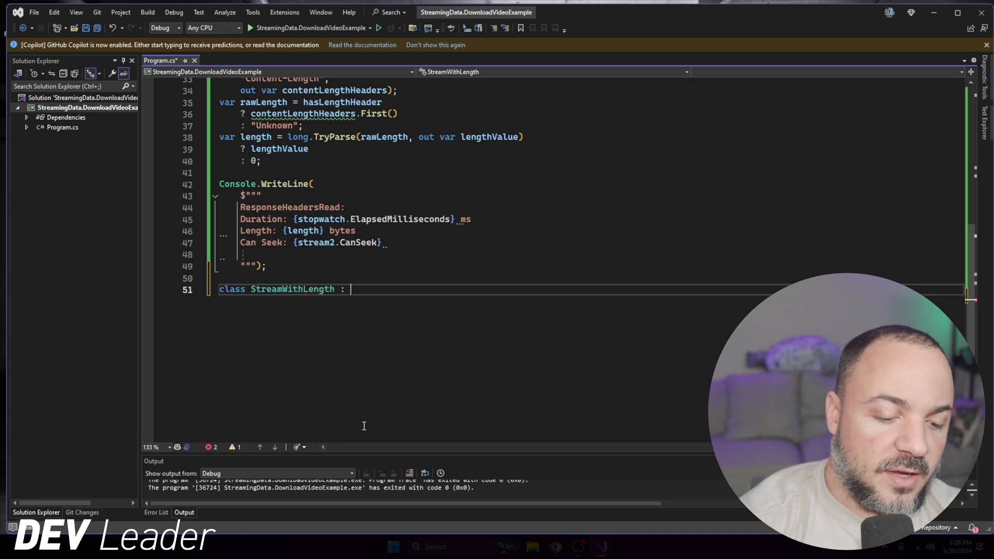
type("Stream")
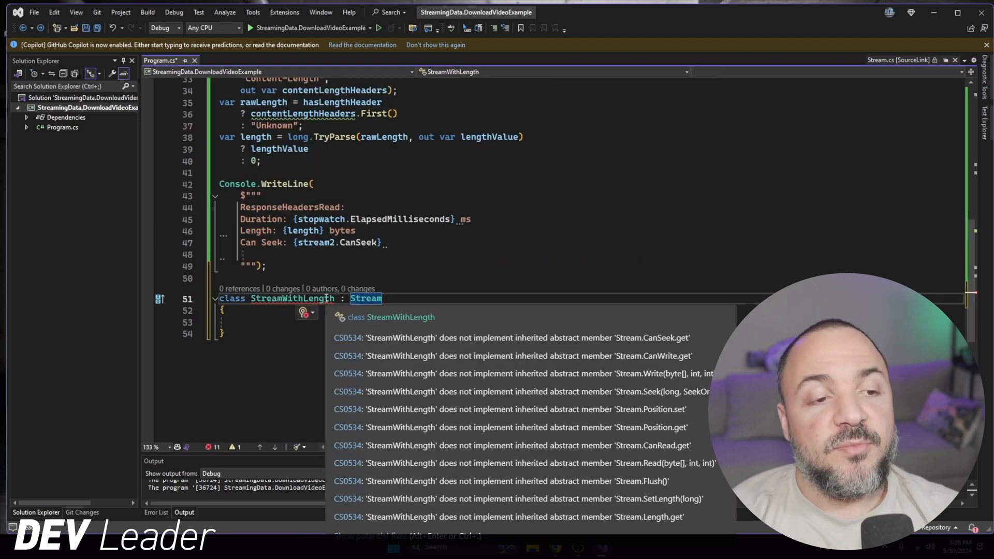
Step: Generate override stubs for all abstract Stream members via 'Implement abstract class'
left_click(200, 299)
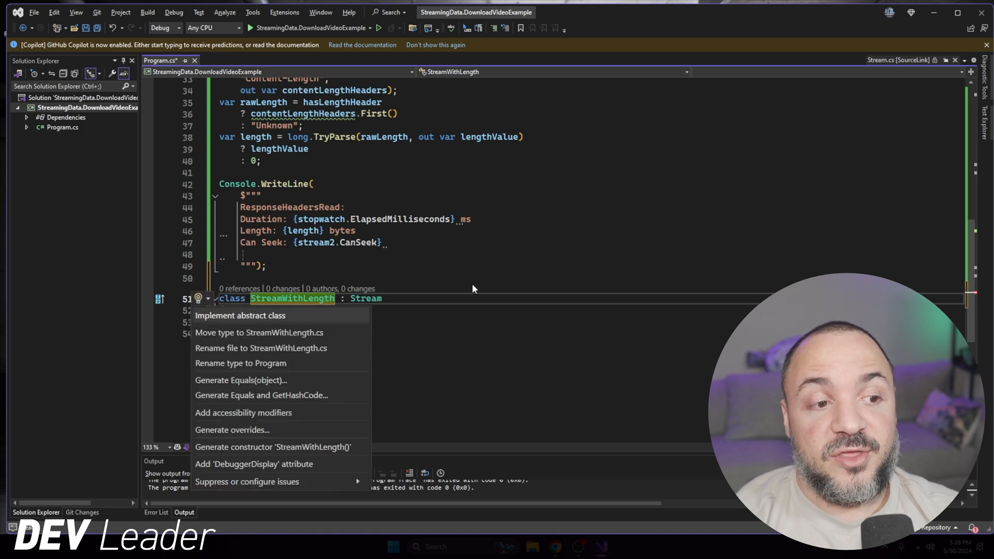
left_click(241, 315)
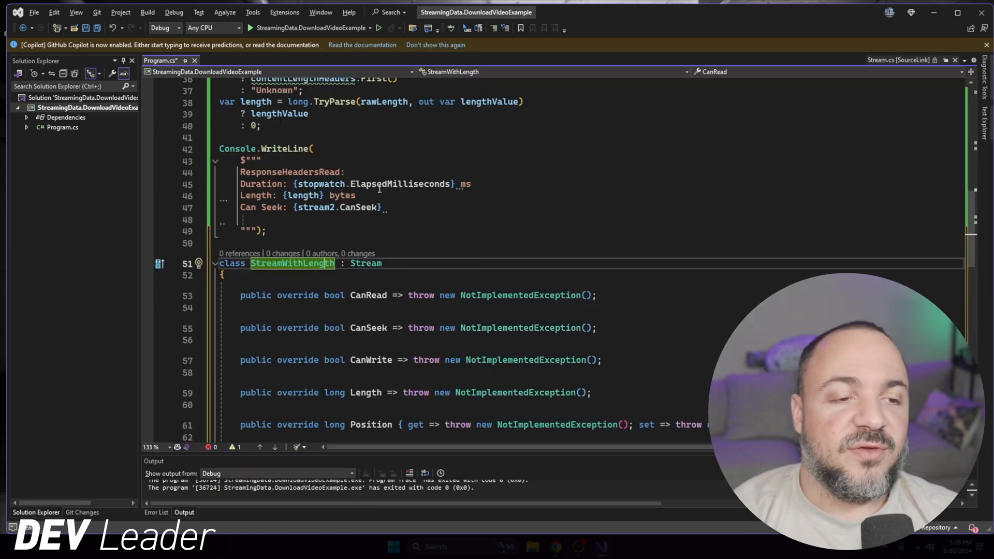
scroll("down", 3)
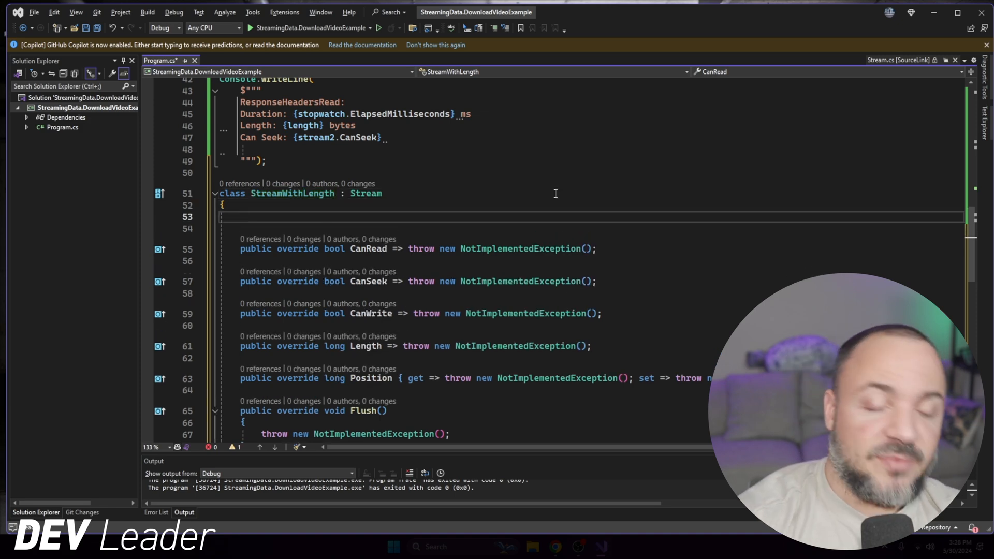
Step: Add a private readonly _inner field and a constructor taking inner and length, initializing Length
type("private readonly Stream _inner;")
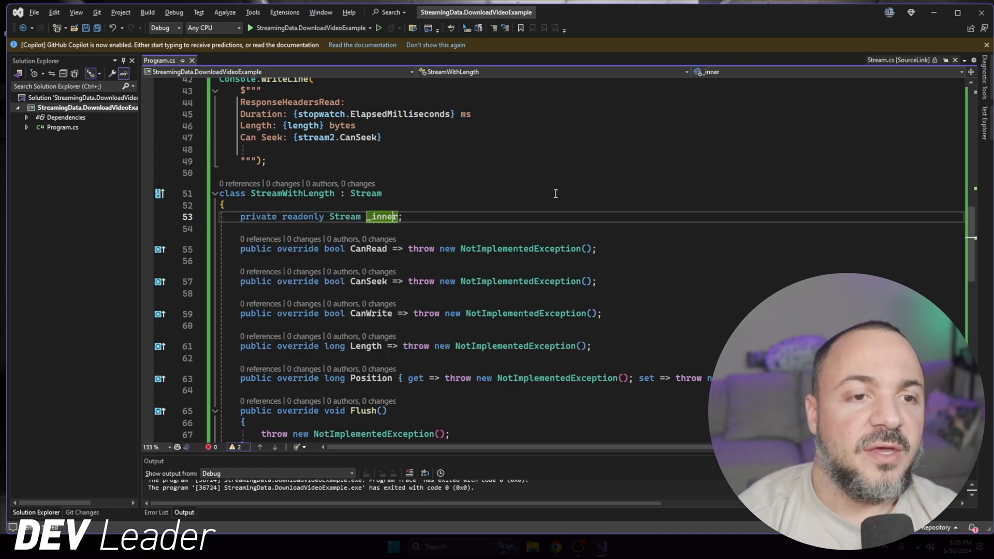
left_click(208, 216)
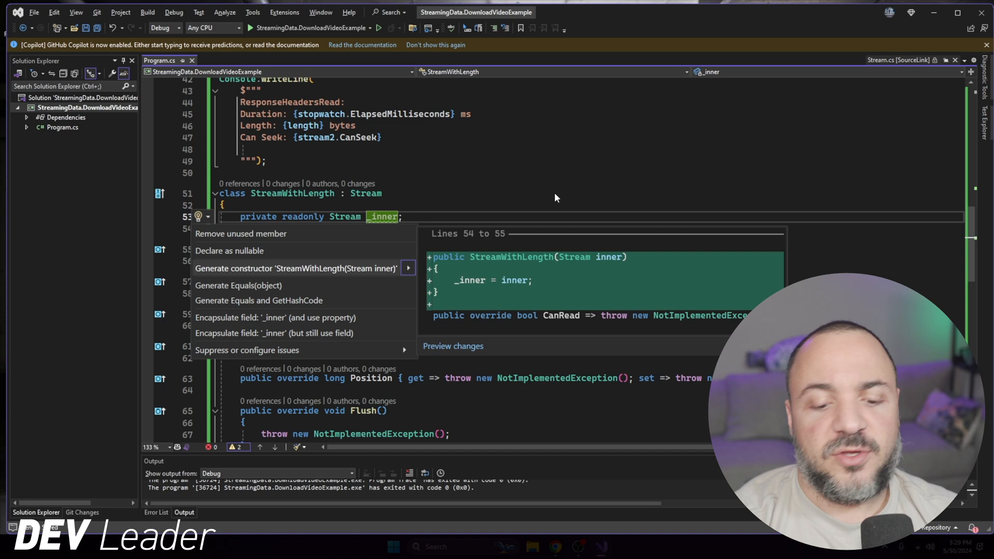
left_click(296, 269)
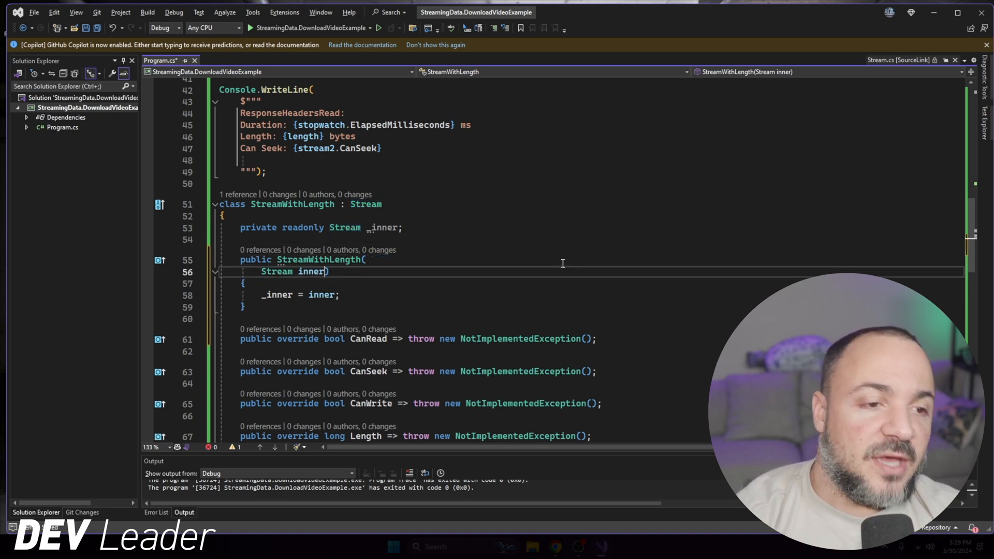
type(",")
type("long s)")
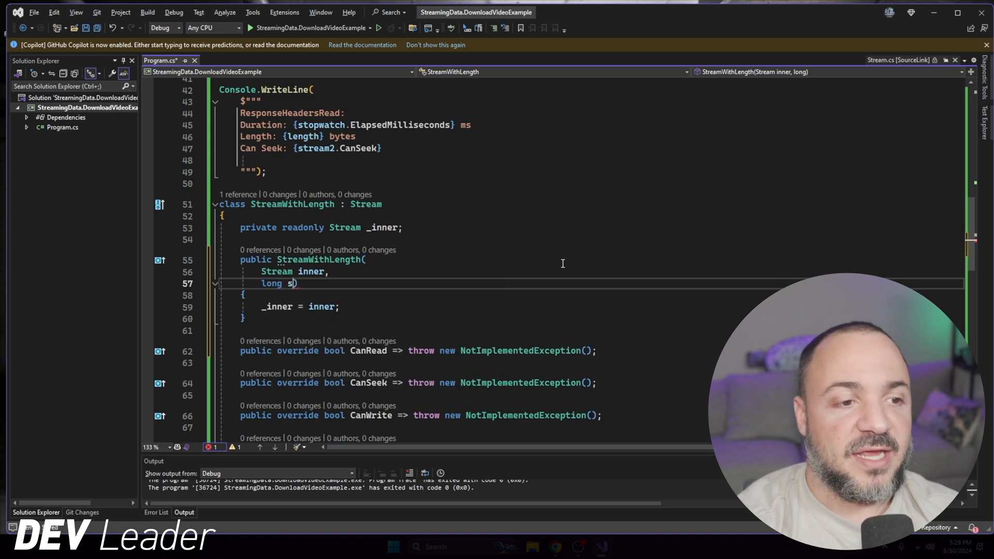
type("length)")
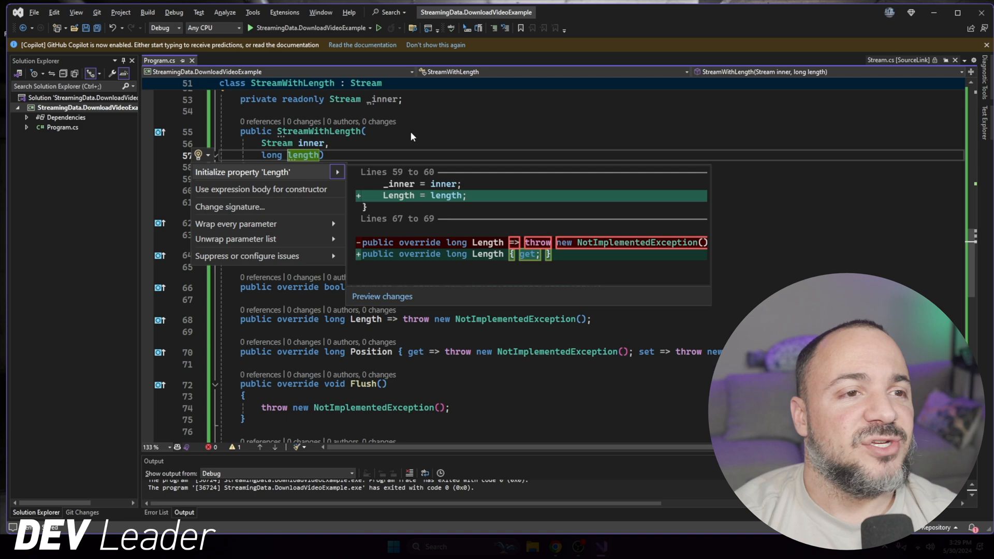
mouse_move(721, 102)
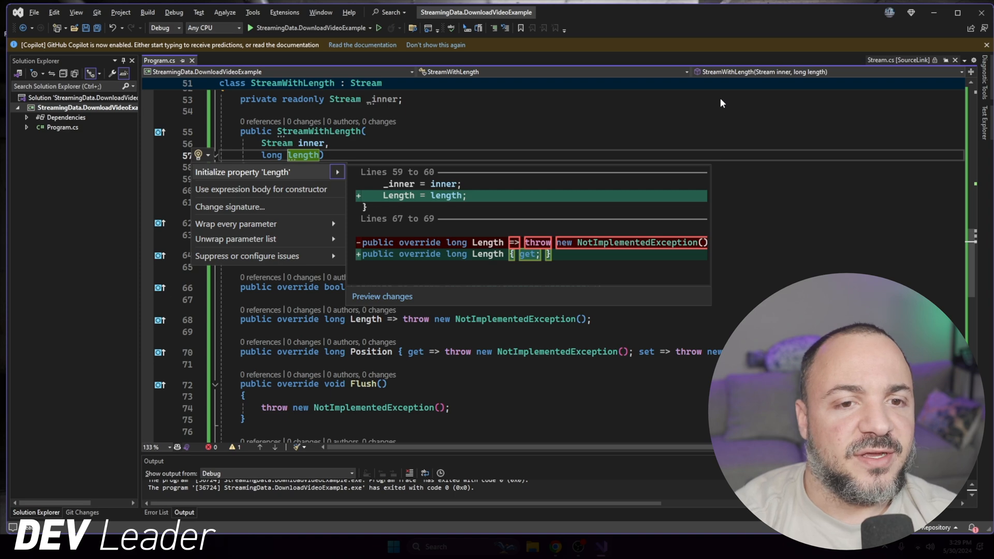
left_click(242, 172)
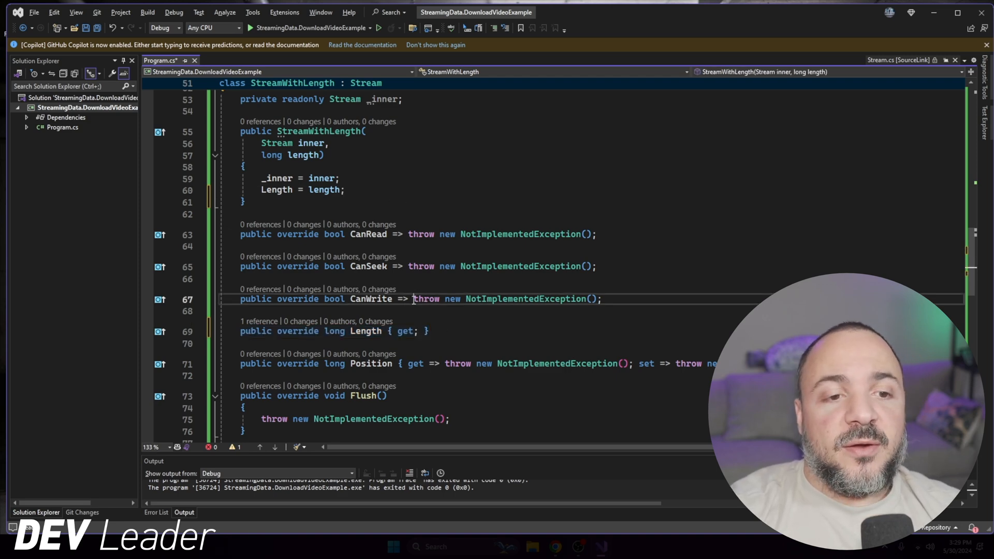
Step: Make CanSeek and CanWrite return _inner.CanSeek and _inner.CanWrite
type("_inner.CanSeek")
type("_inner.CanWri")
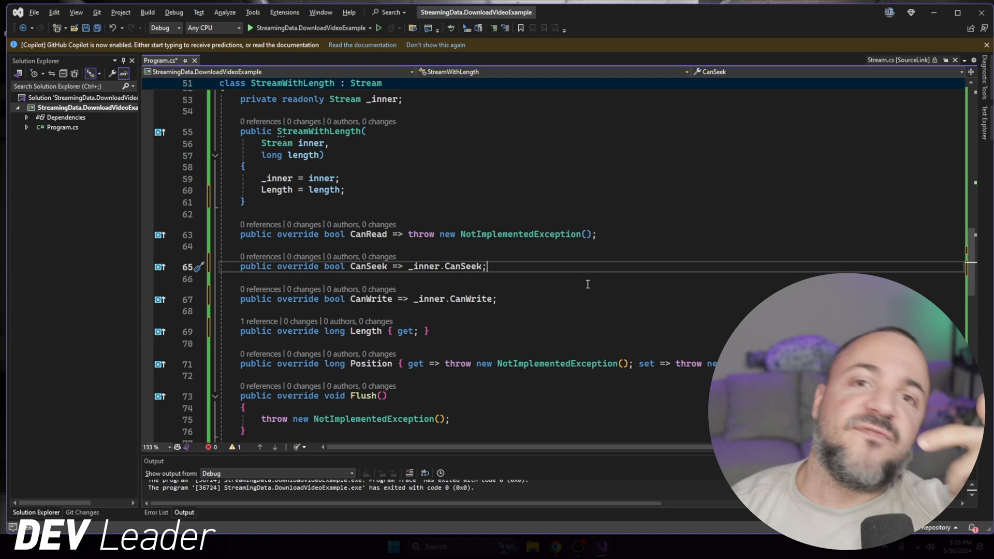
mouse_move(508, 192)
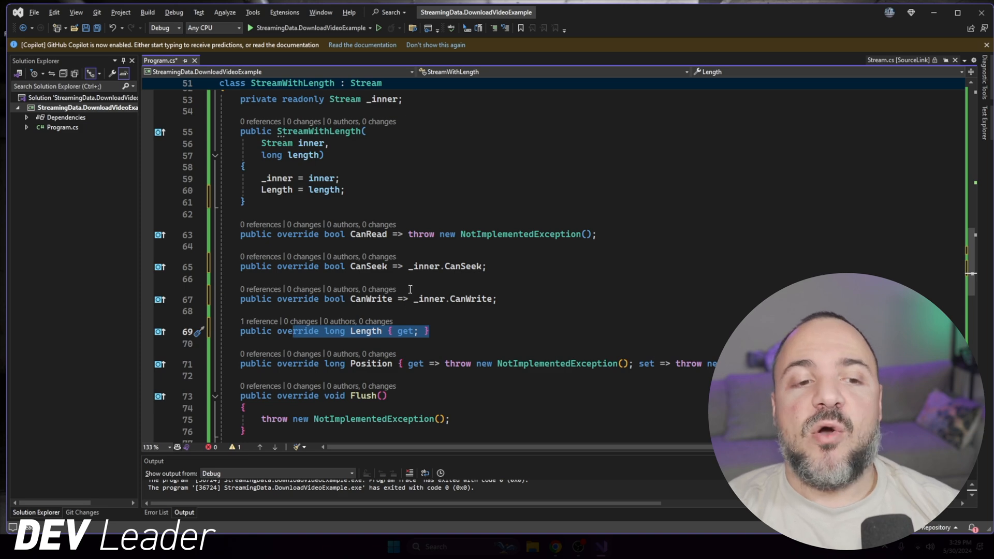
mouse_move(442, 330)
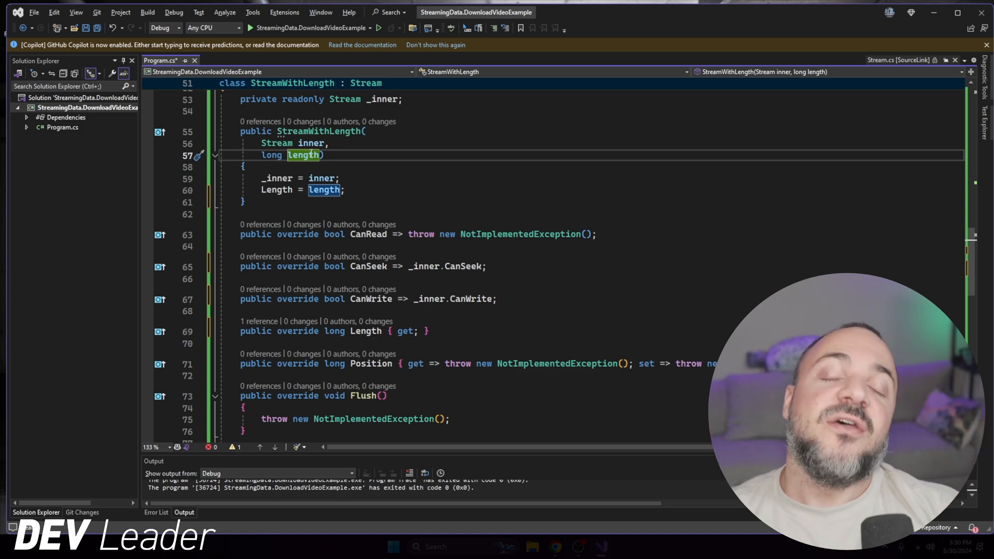
mouse_move(505, 274)
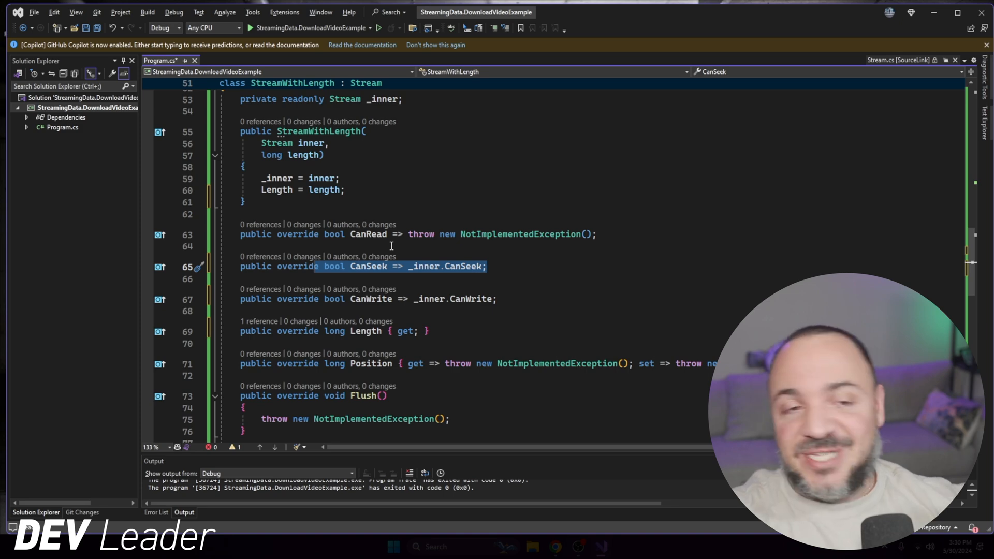
mouse_move(455, 333)
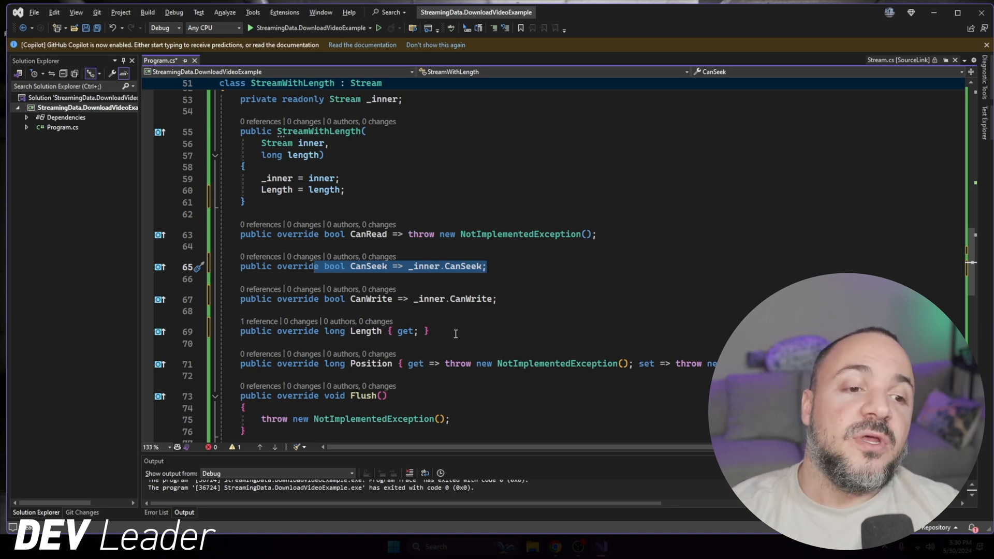
left_click(436, 166)
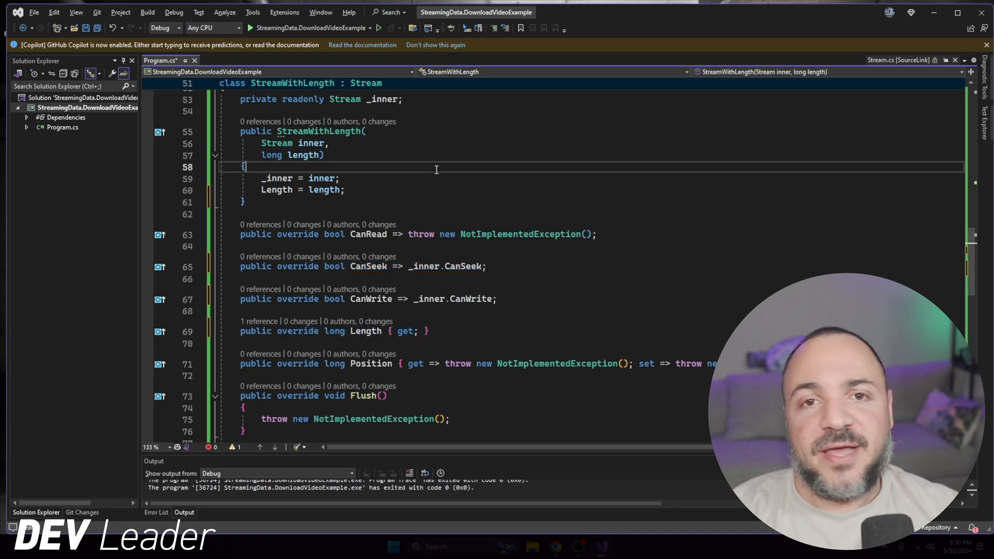